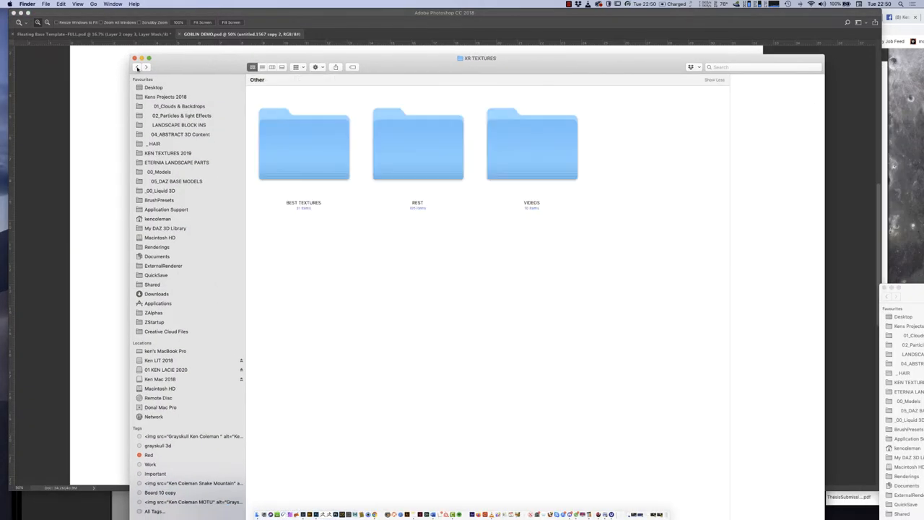
Browse the BEST TEXTURES folder in the Import dialog and return to the parent textures folder.
left_click(303, 144)
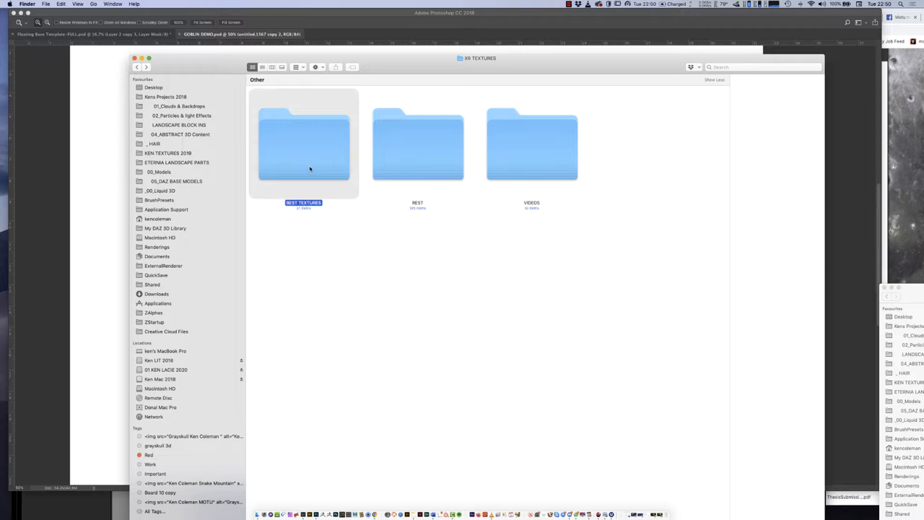
double_click(303, 144)
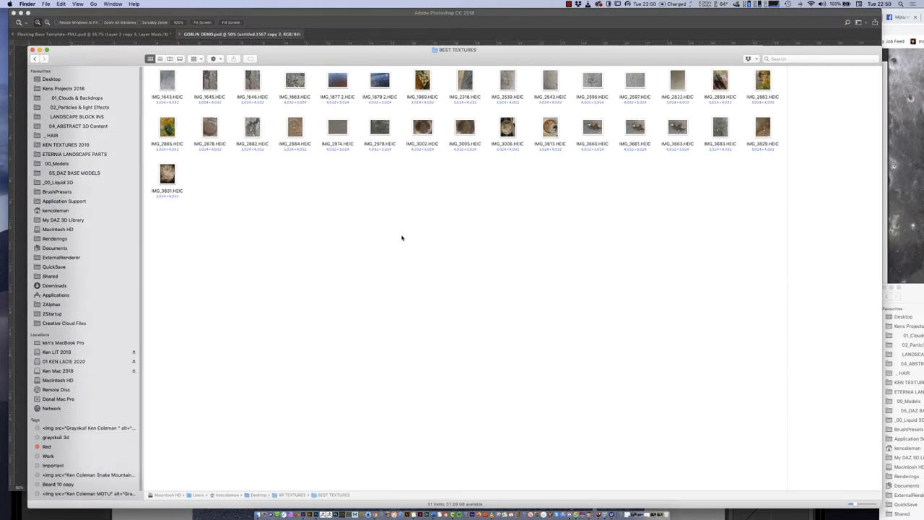
mouse_move(389, 234)
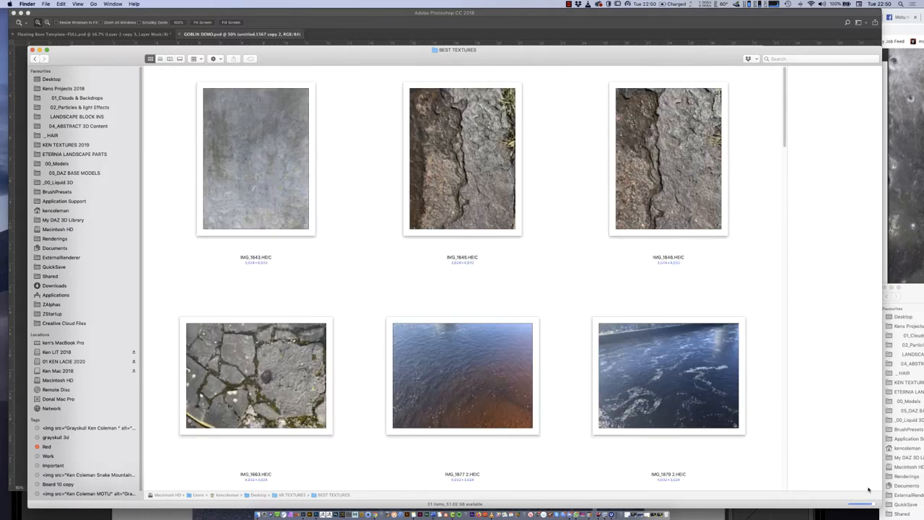
scroll("down", 3)
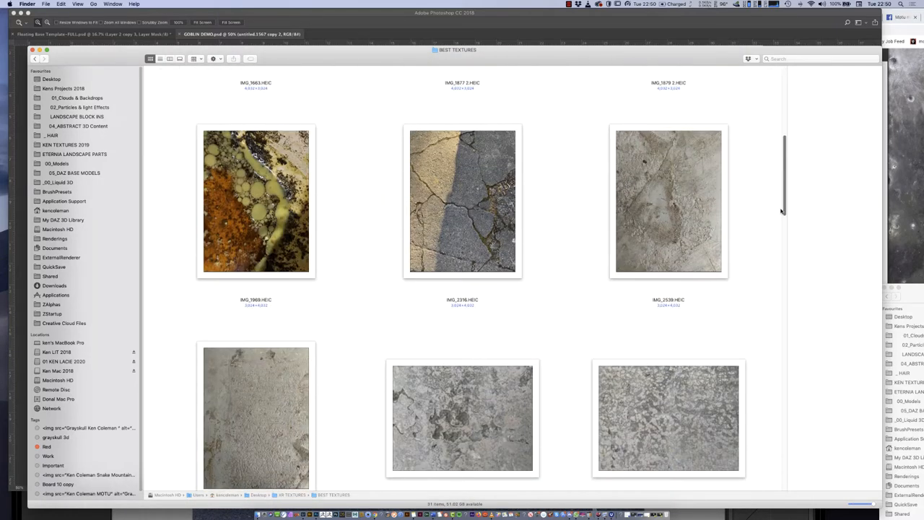
scroll("down", 3)
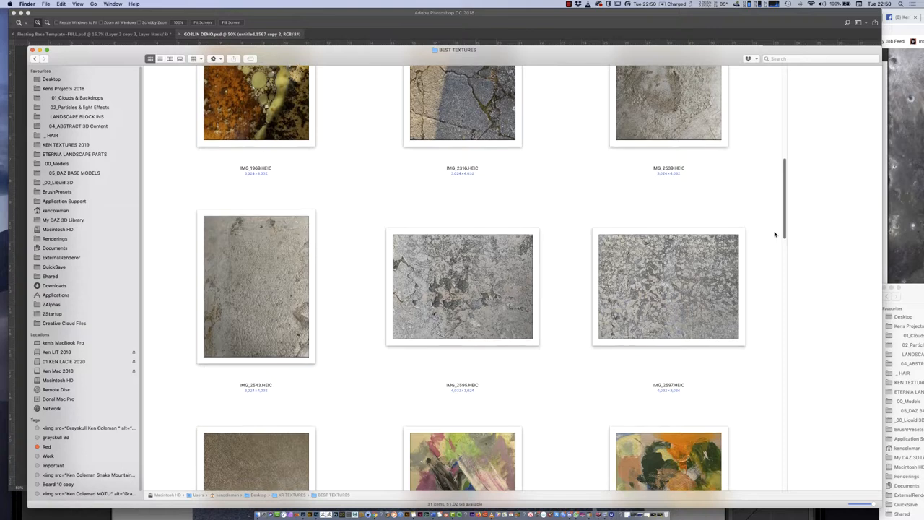
scroll("down", 3)
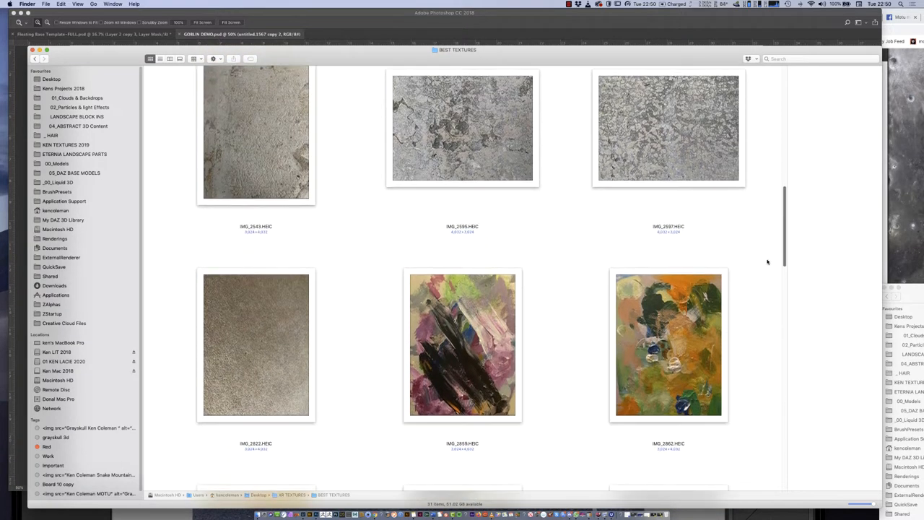
scroll("down", 3)
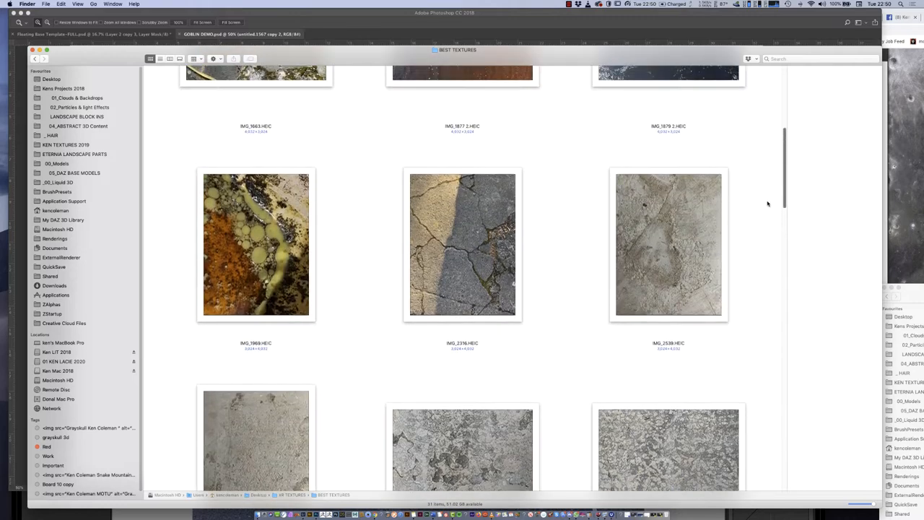
scroll("down", 3)
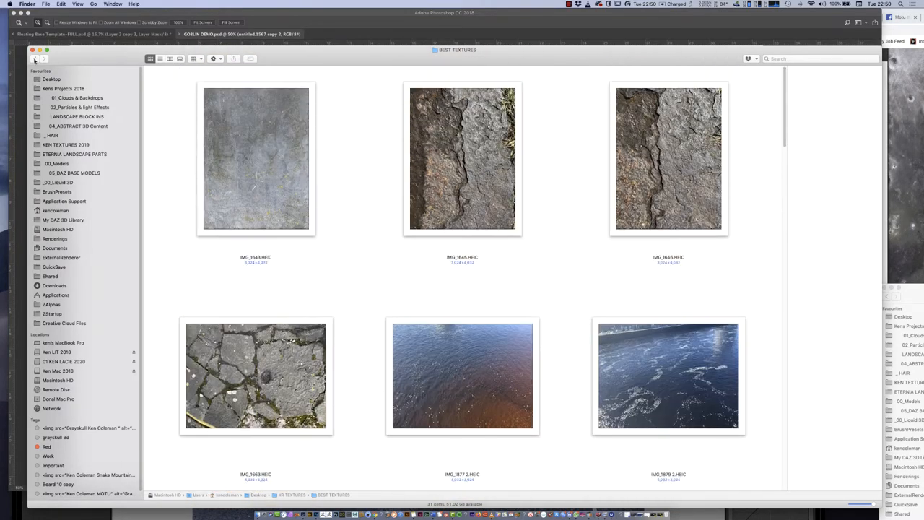
left_click(34, 57)
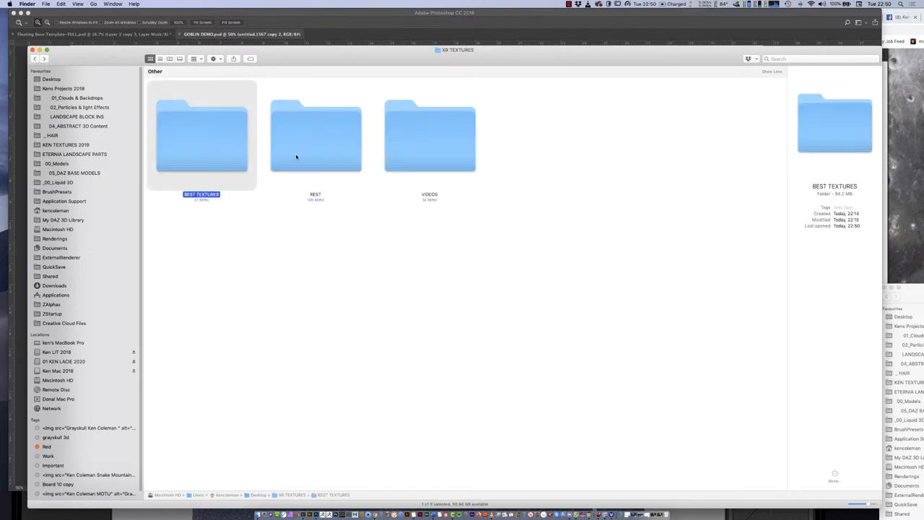
Import the texture photos into the catalog and show Previous Import in the Library grid.
left_click(300, 512)
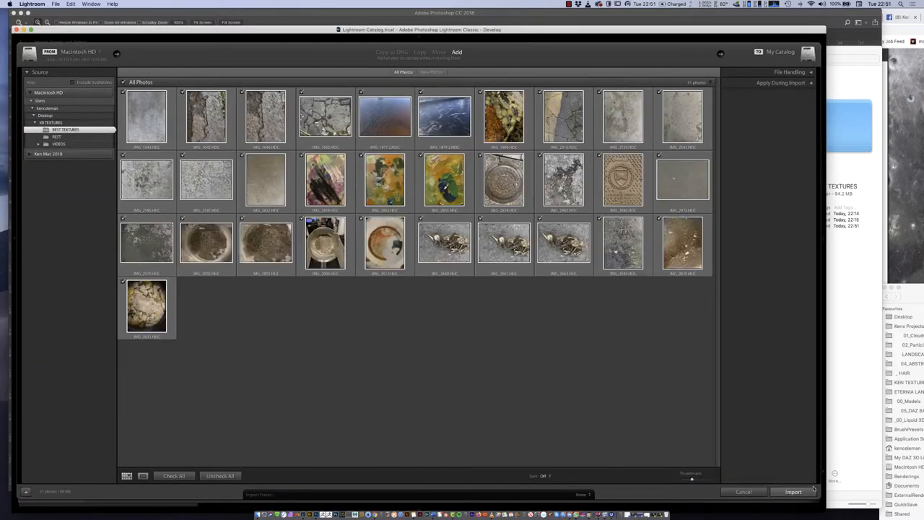
left_click(791, 492)
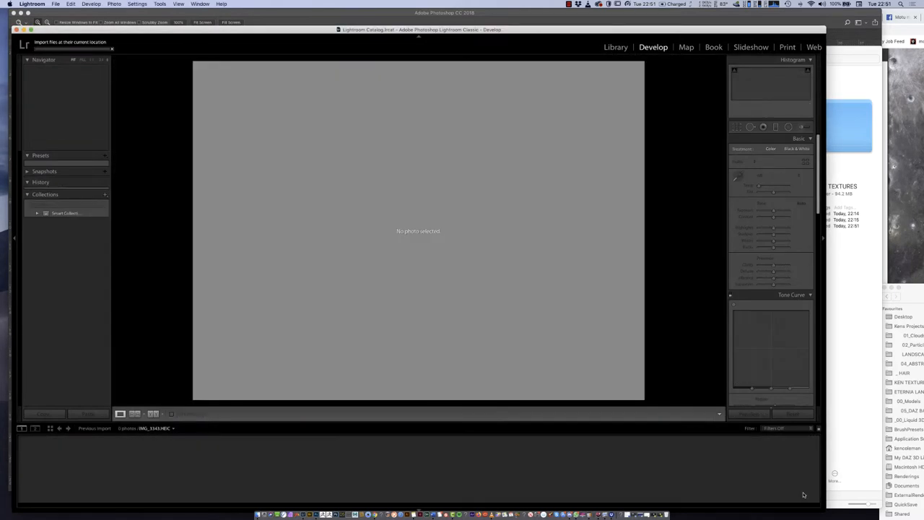
left_click(615, 46)
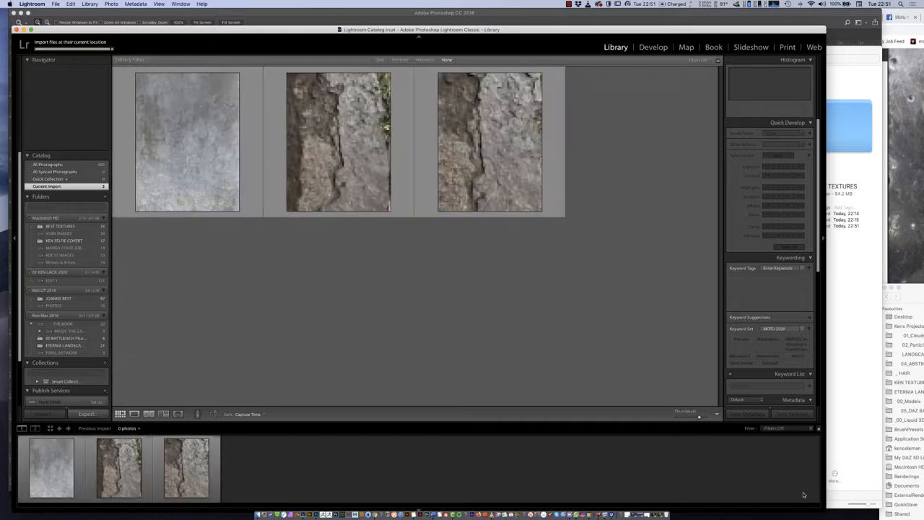
left_click(184, 141)
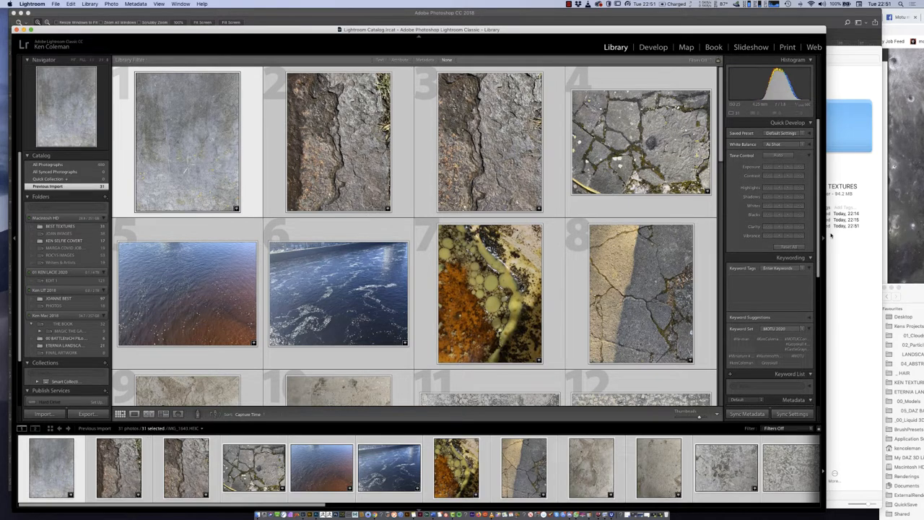
Develop the grey stone texture with stronger tone and contrast and adjust the post-crop vignette.
left_click(652, 46)
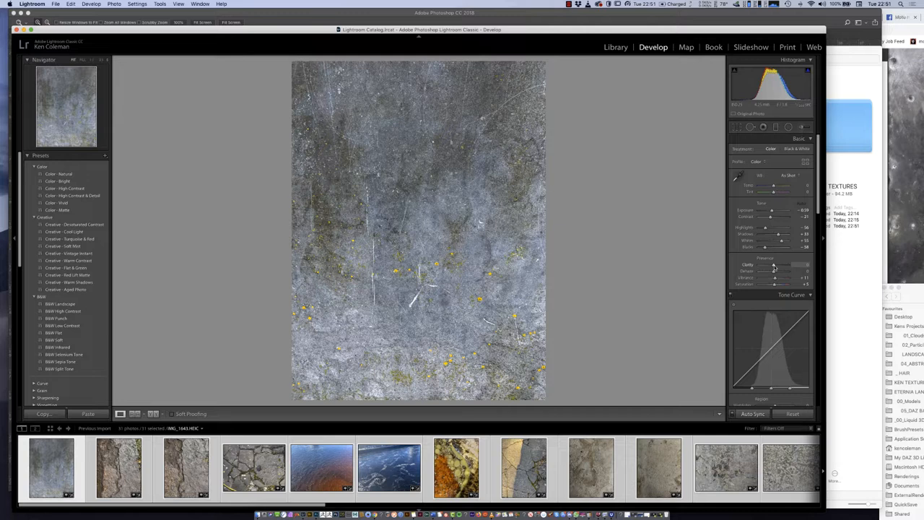
left_click_drag(774, 264, 786, 264)
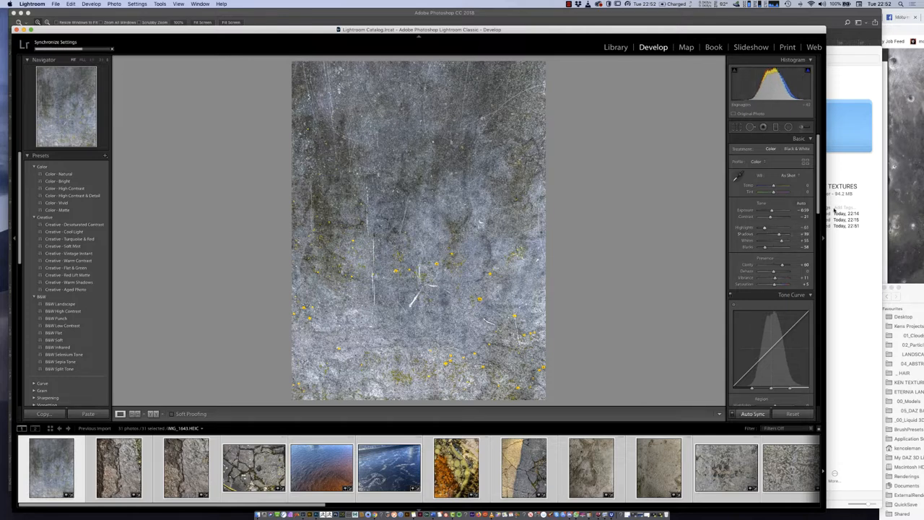
left_click_drag(773, 283, 778, 283)
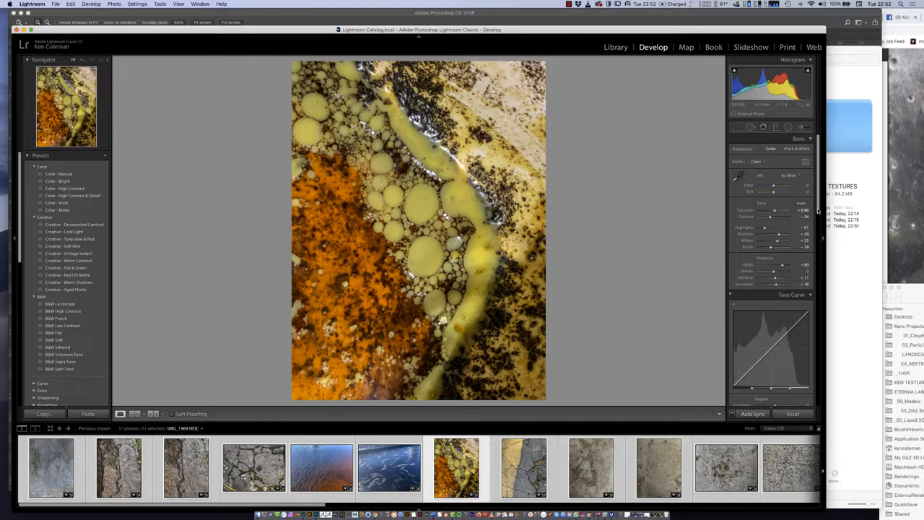
scroll("down", 3)
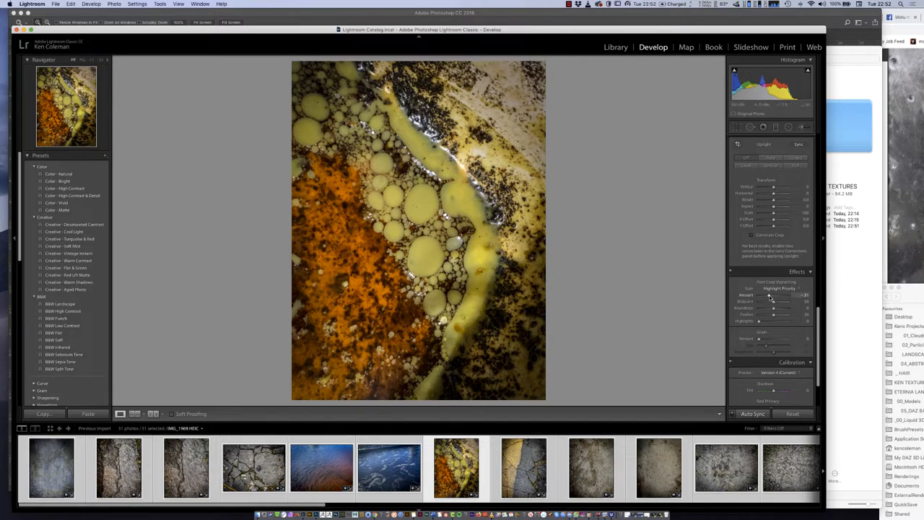
left_click_drag(778, 296, 773, 296)
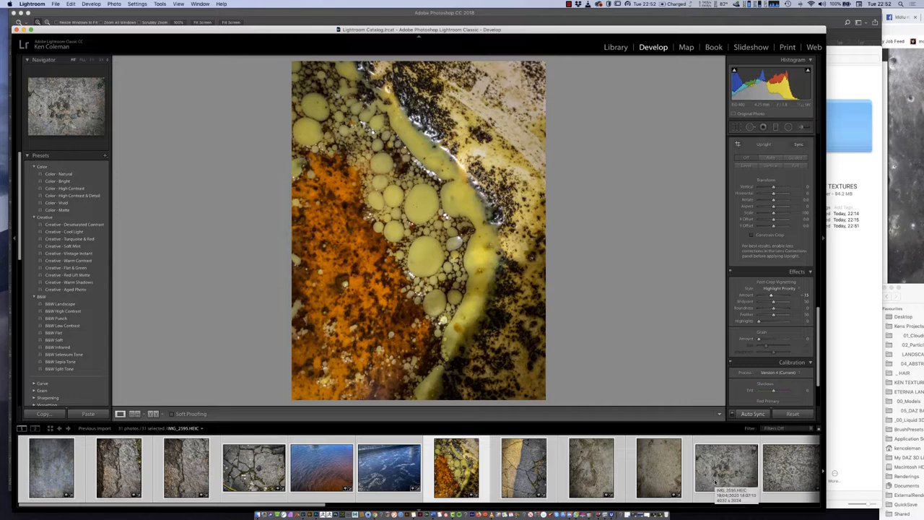
Select all filmstrip photos to sync the settings and bring up the Export dialog.
left_click(57, 6)
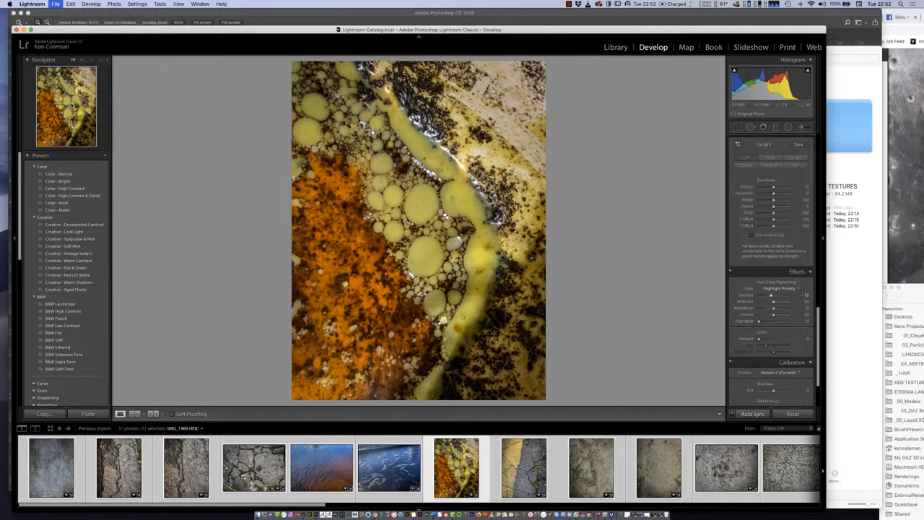
left_click(52, 11)
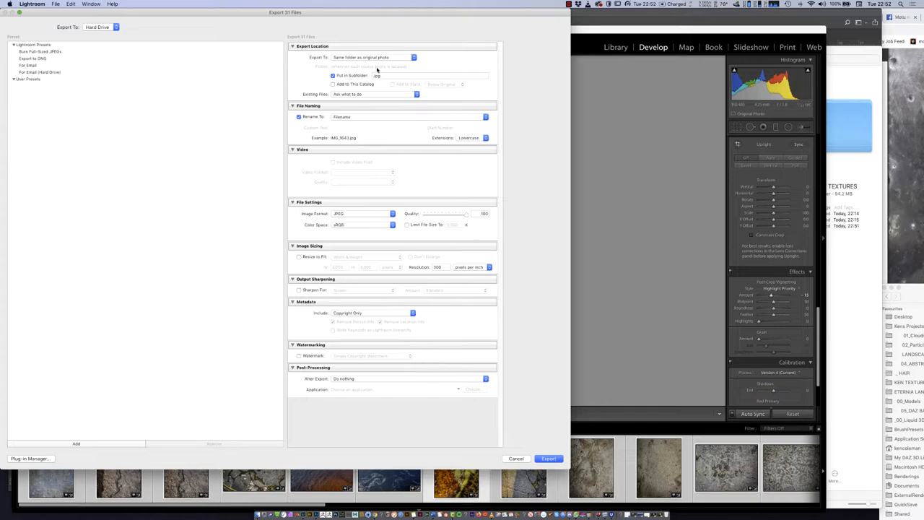
Export the 20 developed photos as JPEGs into a subfolder beside the originals.
left_click(516, 457)
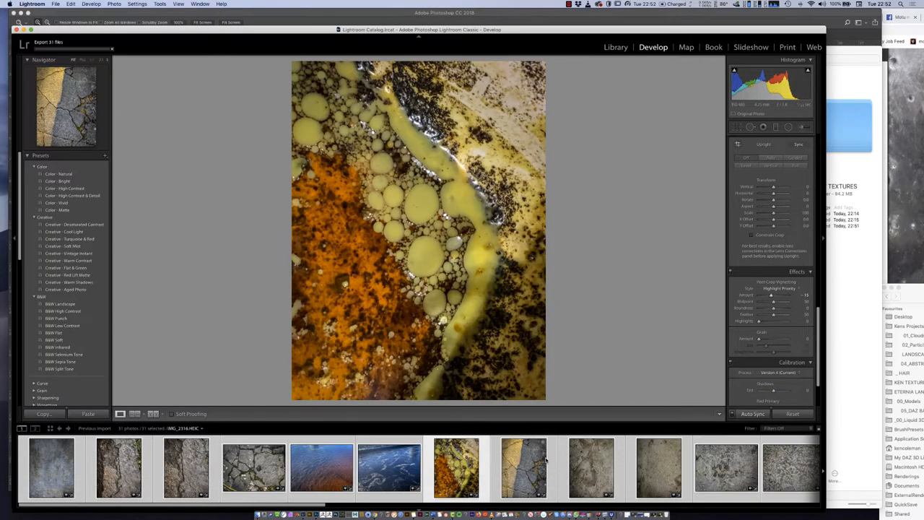
mouse_move(534, 467)
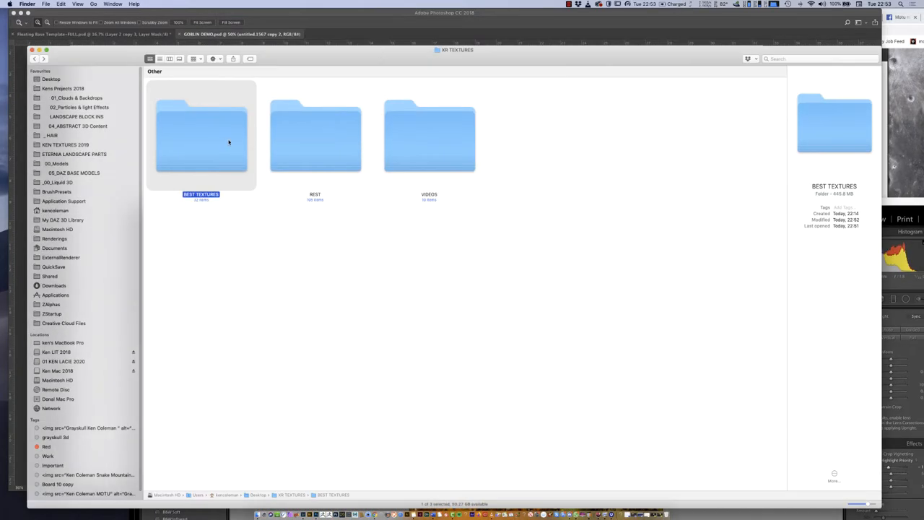
Browse into the jpg subfolder of exported photos inside BEST TEXTURES.
double_click(201, 133)
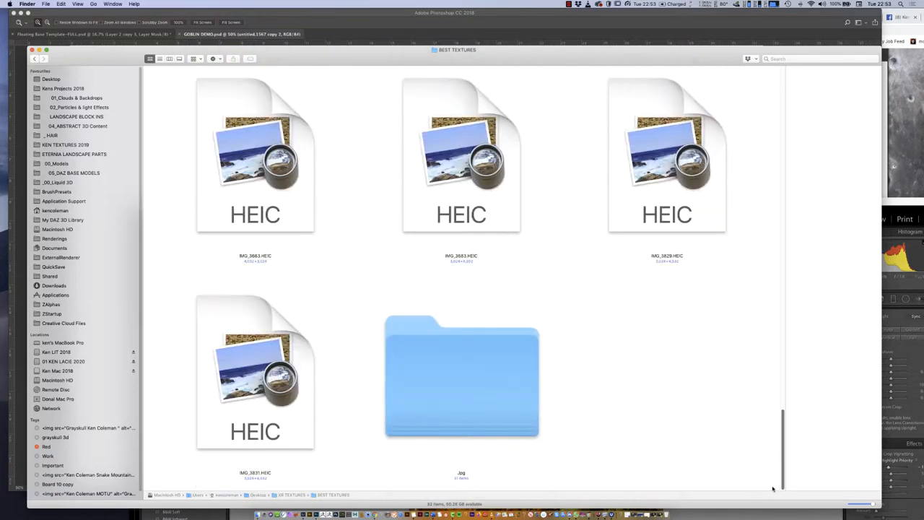
left_click(462, 382)
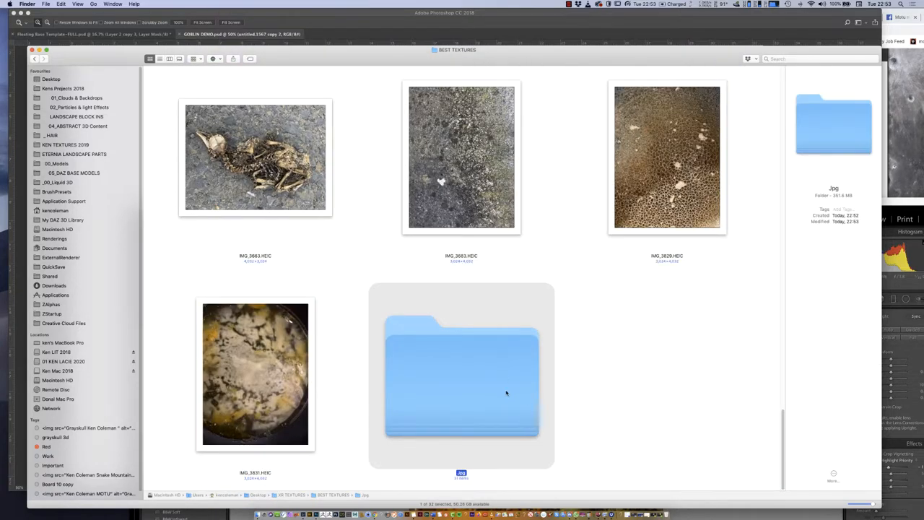
double_click(462, 378)
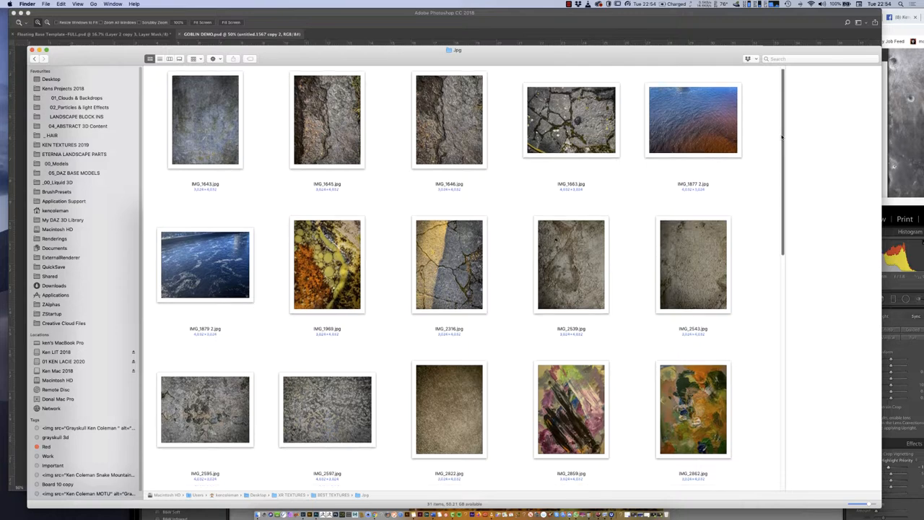
scroll("down", 3)
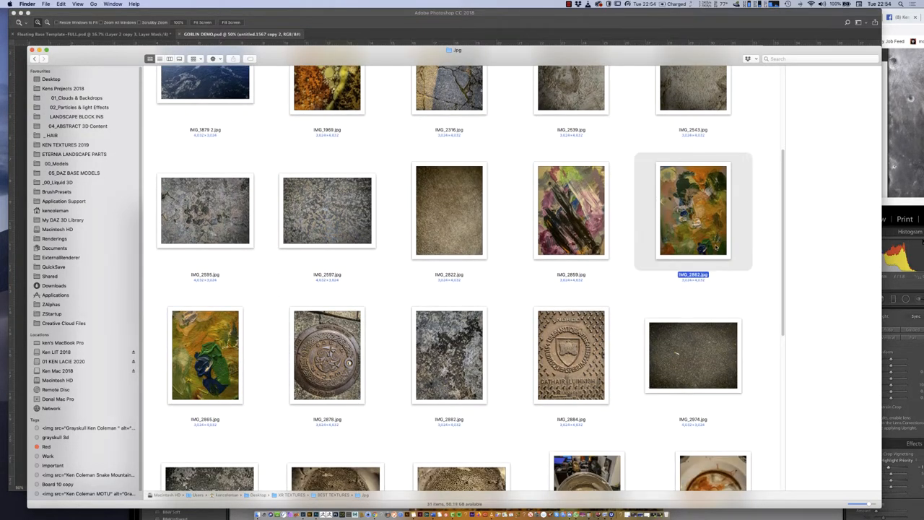
Preview the manhole cover photo, close it and continue browsing the exported textures.
double_click(692, 211)
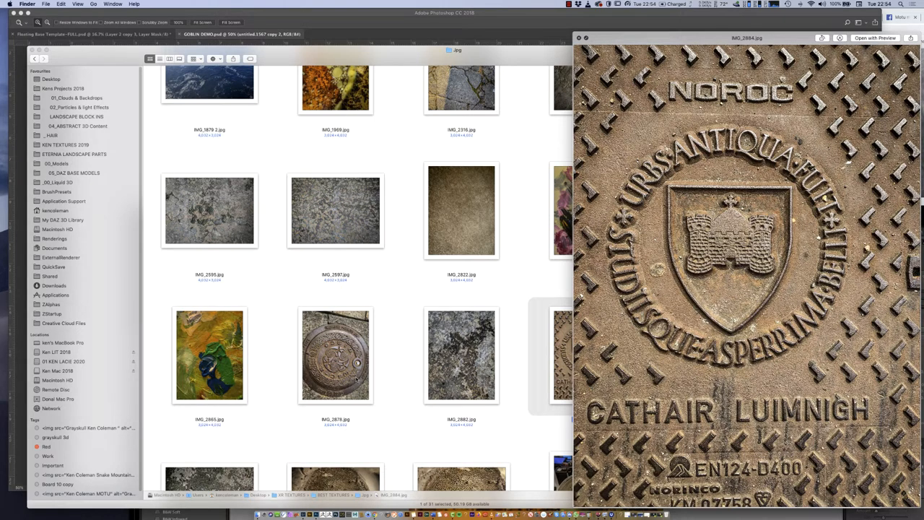
left_click(335, 366)
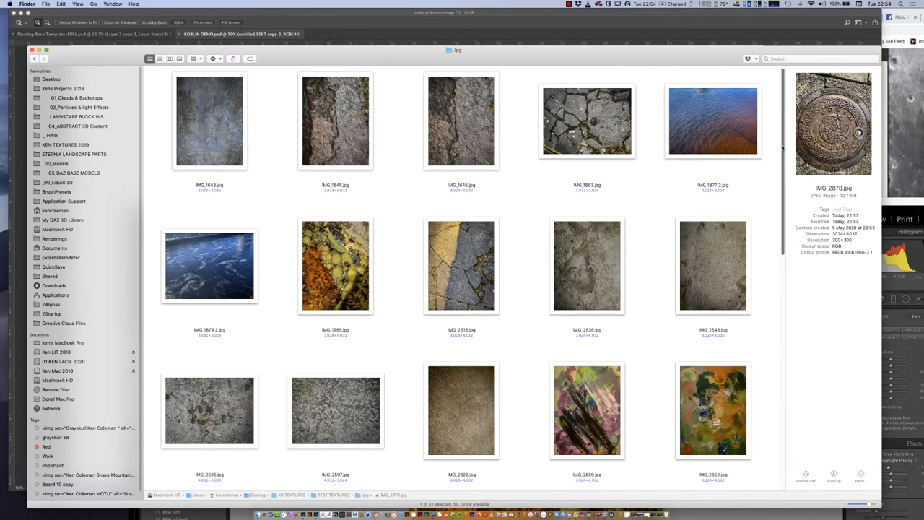
scroll("down", 3)
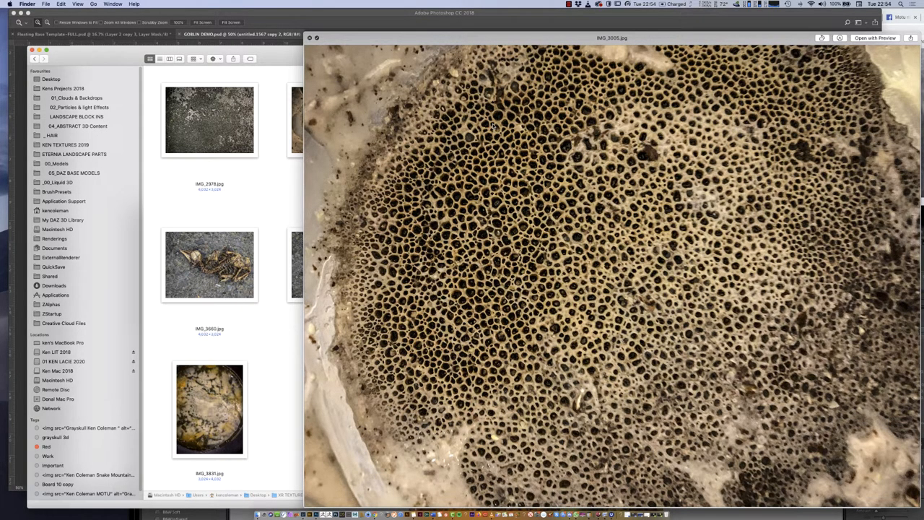
left_click(209, 266)
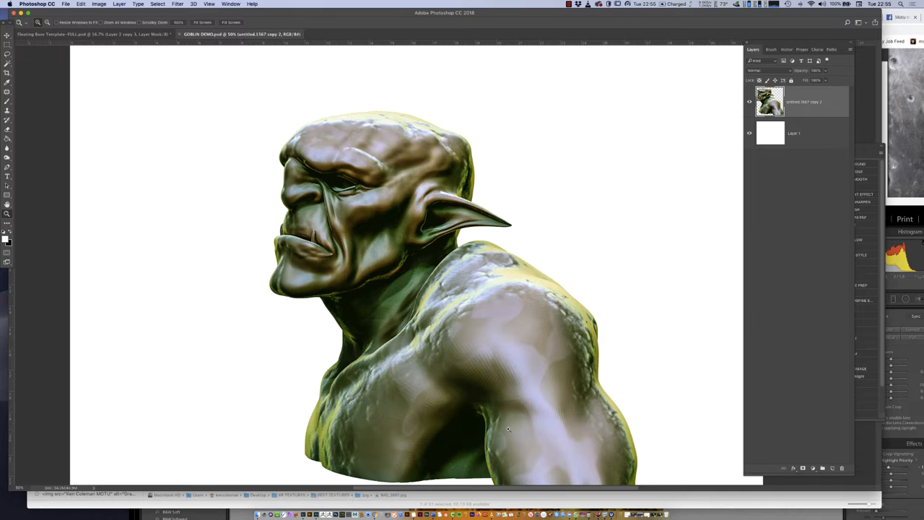
mouse_move(807, 139)
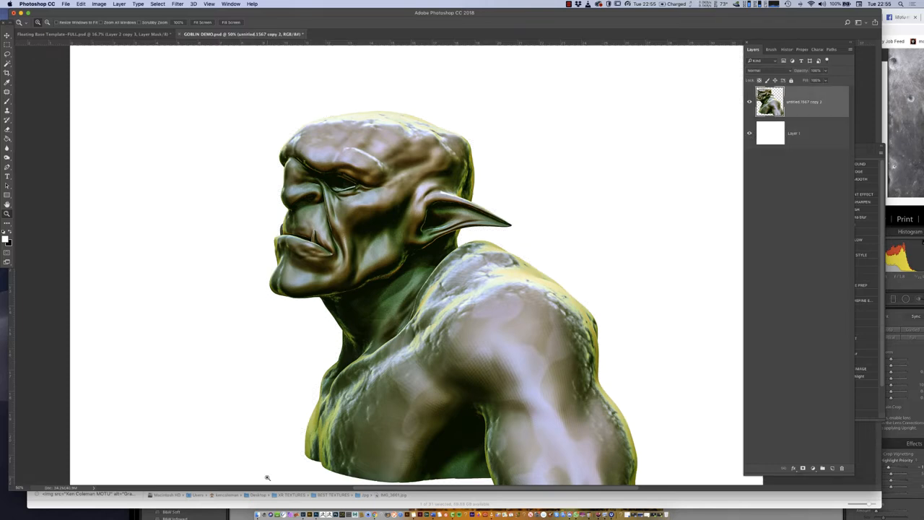
mouse_move(290, 332)
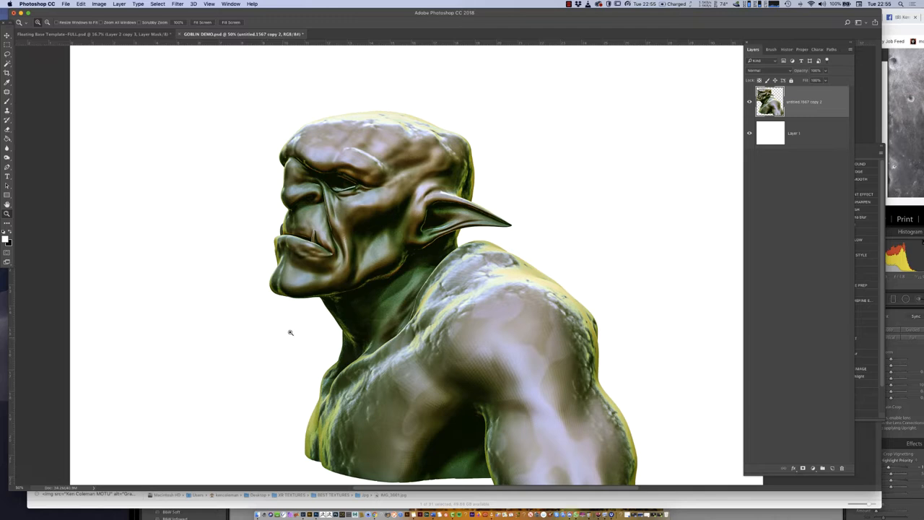
mouse_move(496, 389)
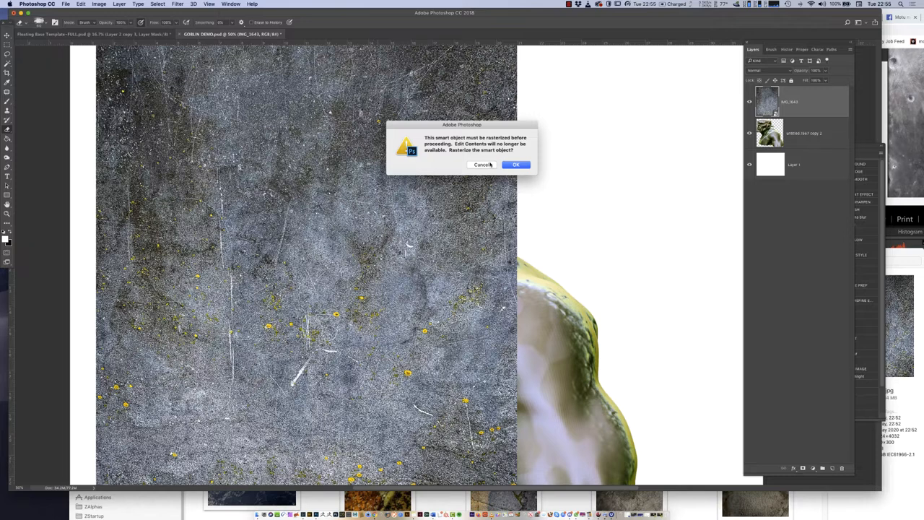
Dismiss the smart-object warning and rasterize the placed stone texture layer.
left_click(515, 165)
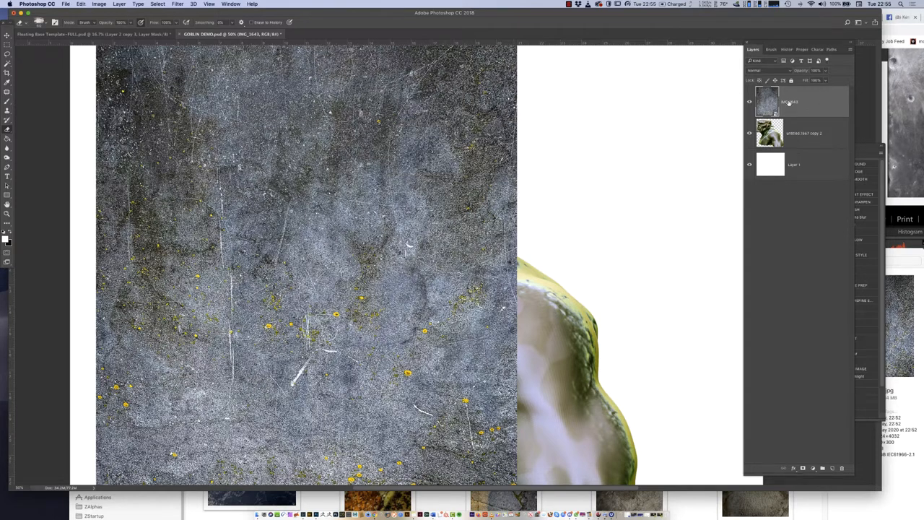
right_click(797, 101)
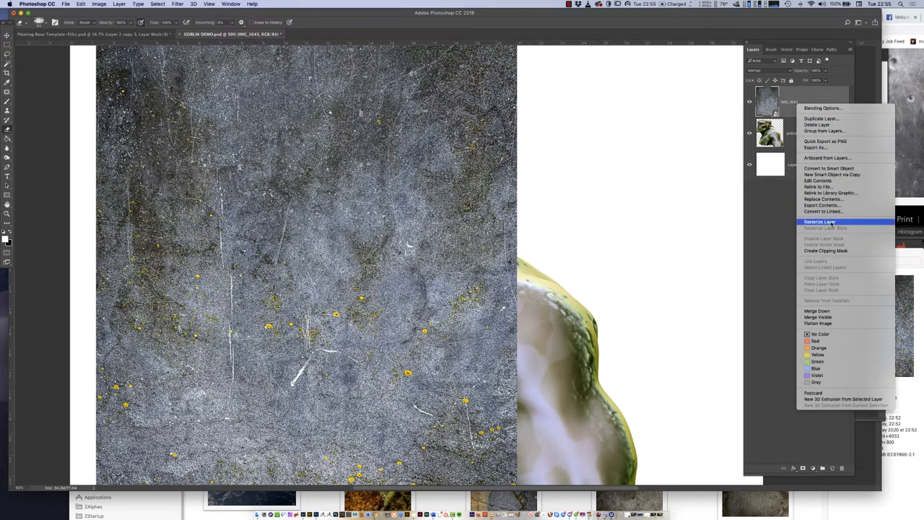
left_click(817, 221)
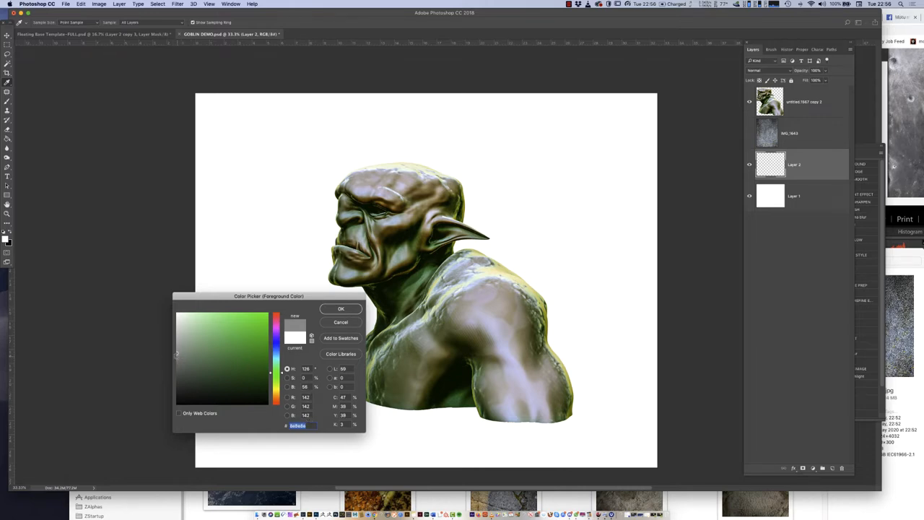
Choose a mid-grey foreground colour for the background fill behind the orc.
left_click(177, 358)
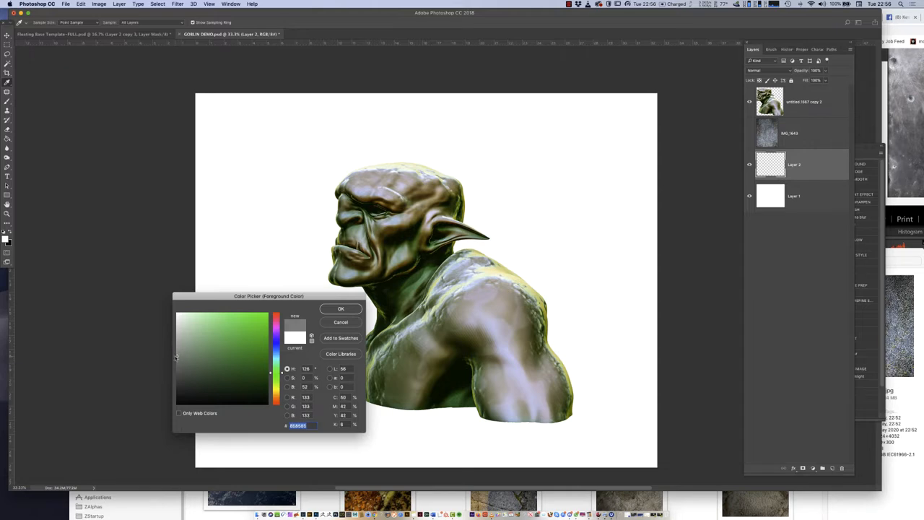
left_click(340, 309)
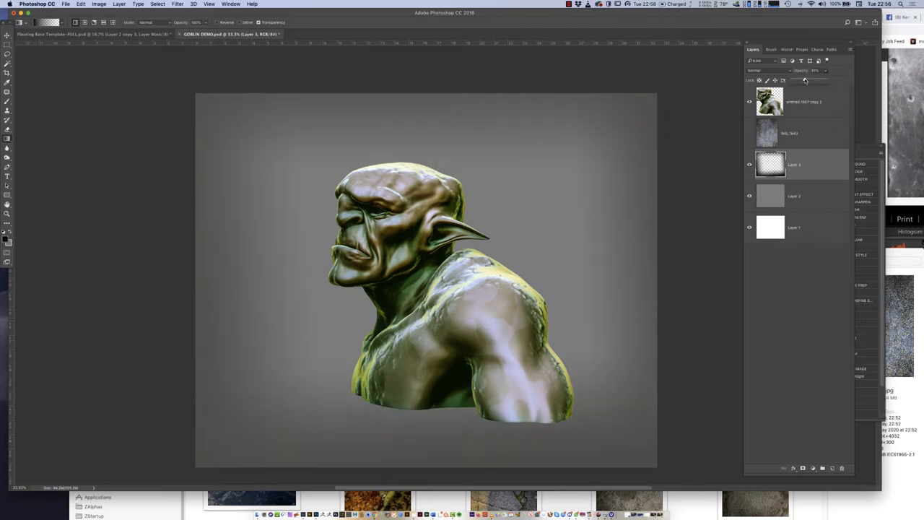
Apply a large Gaussian Blur to the white glow layer.
left_click(176, 5)
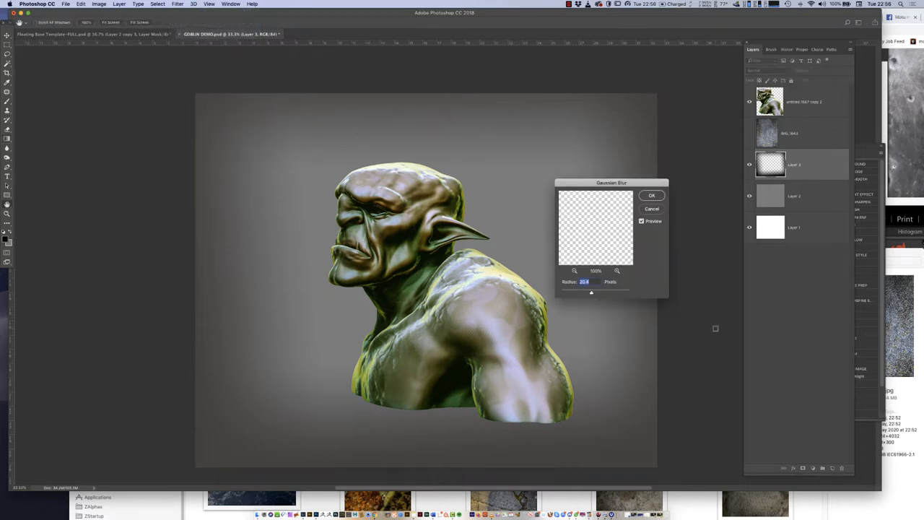
left_click(653, 195)
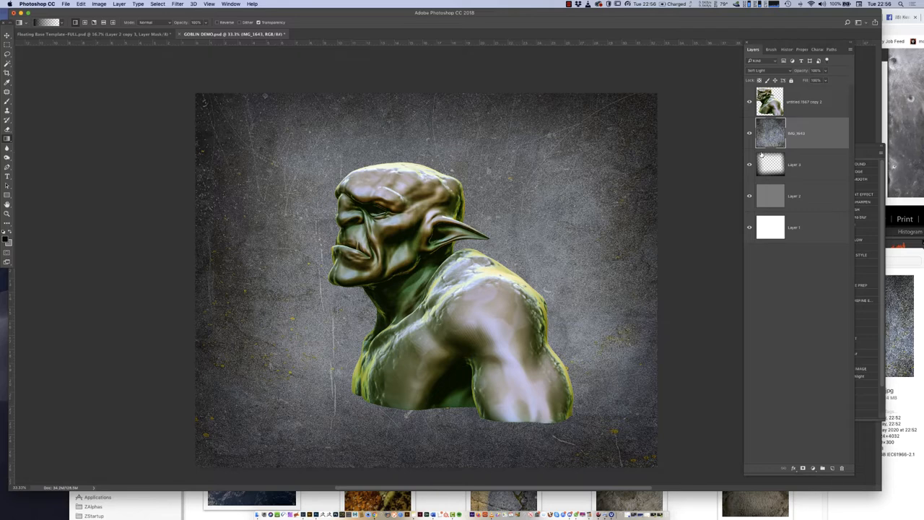
mouse_move(727, 315)
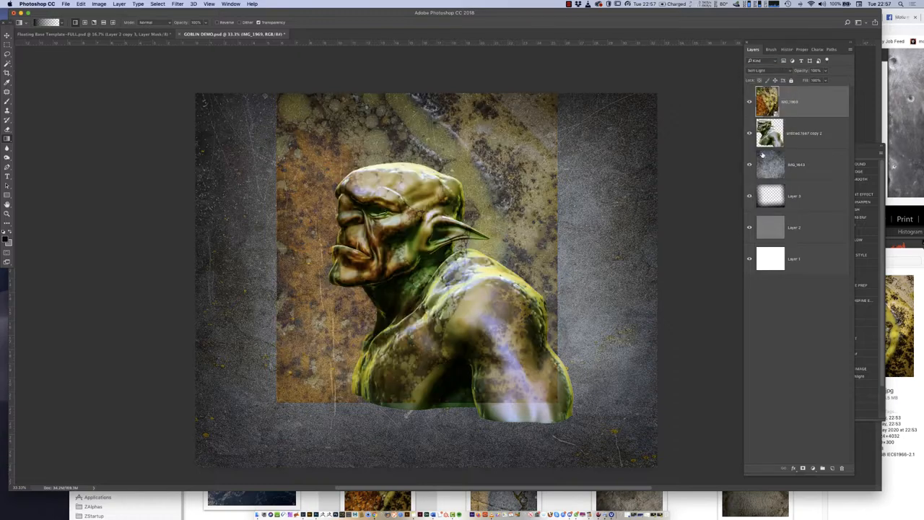
Free Transform the rusty texture to cover the orc bust, then begin transforming its duplicate.
left_click(87, 6)
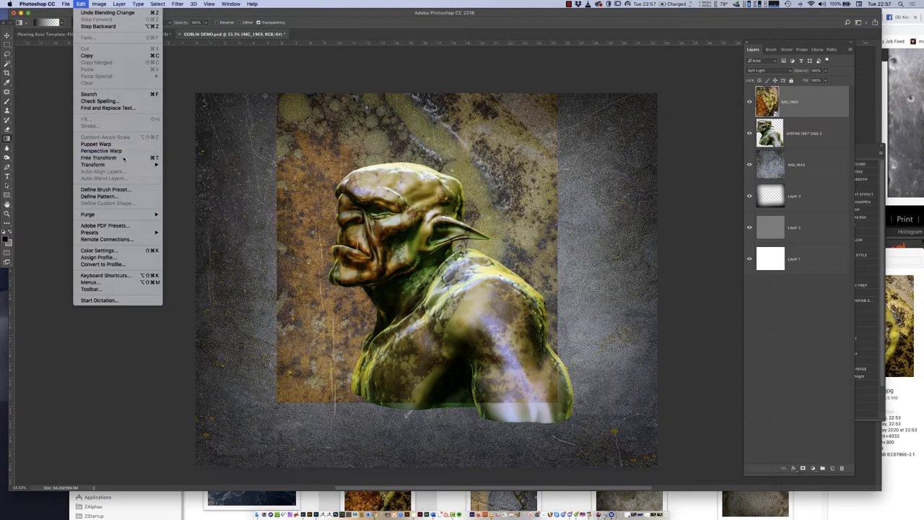
left_click(98, 158)
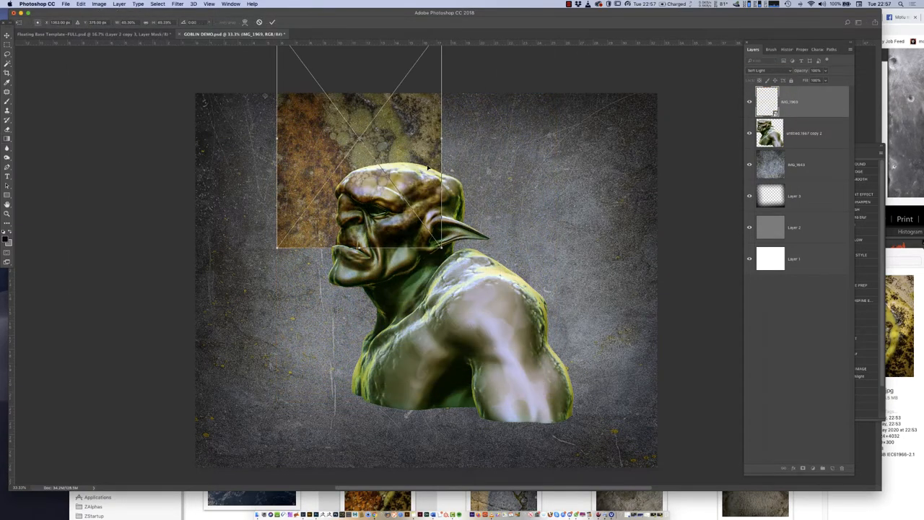
left_click_drag(361, 170, 498, 346)
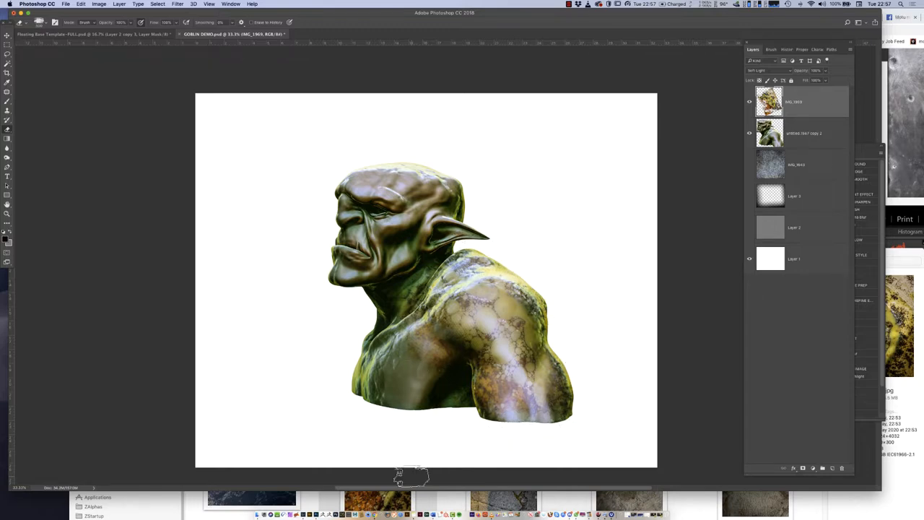
left_click(83, 6)
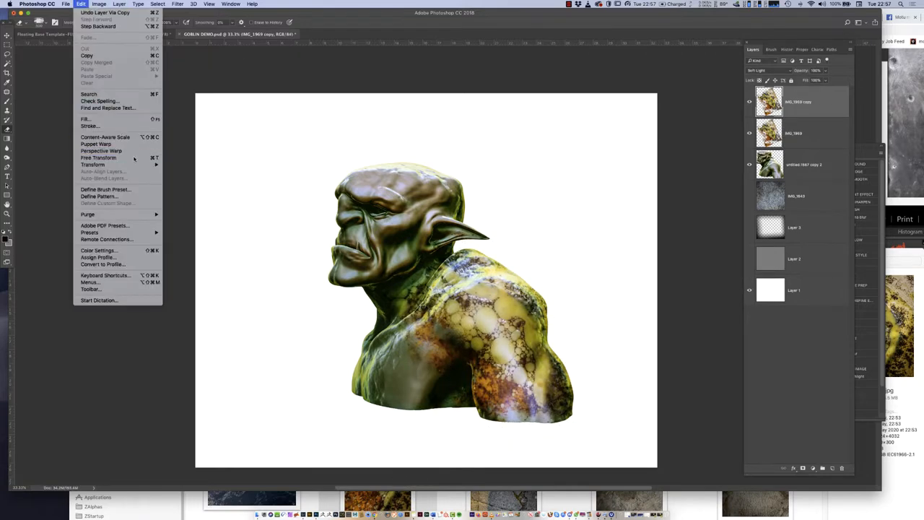
left_click(99, 157)
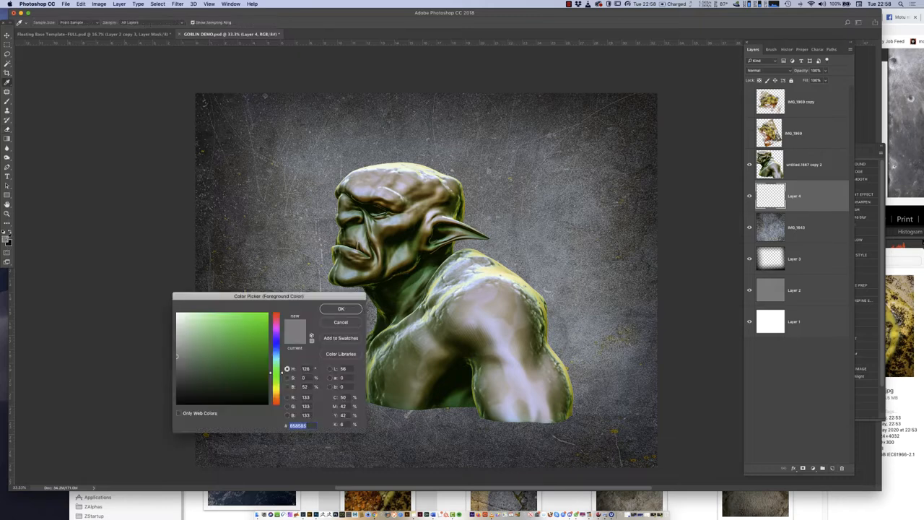
Draw a soft white radial glow beside the orc's neck with the Gradient tool and undo the first attempt.
left_click(341, 309)
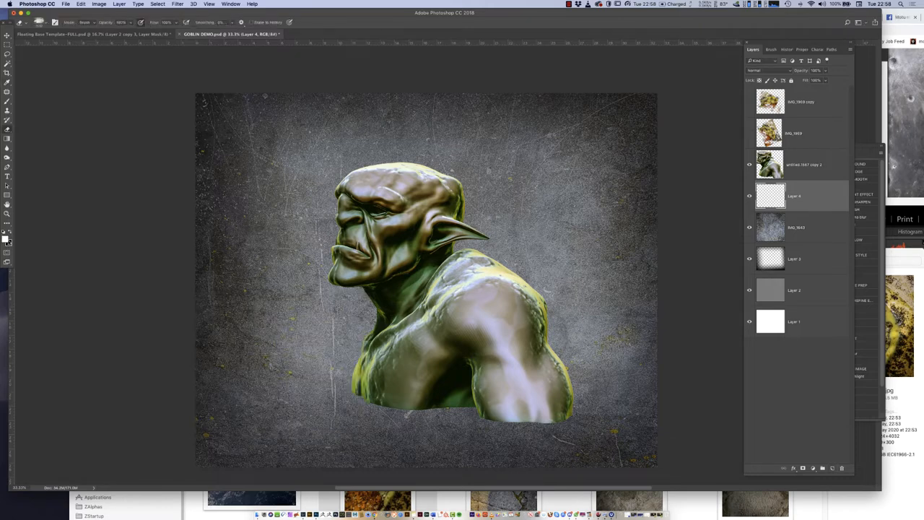
left_click(8, 139)
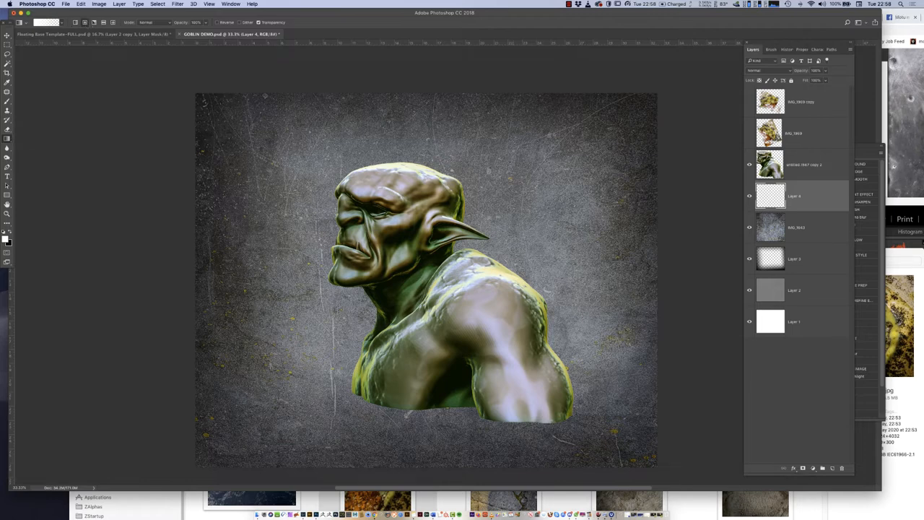
left_click(526, 248)
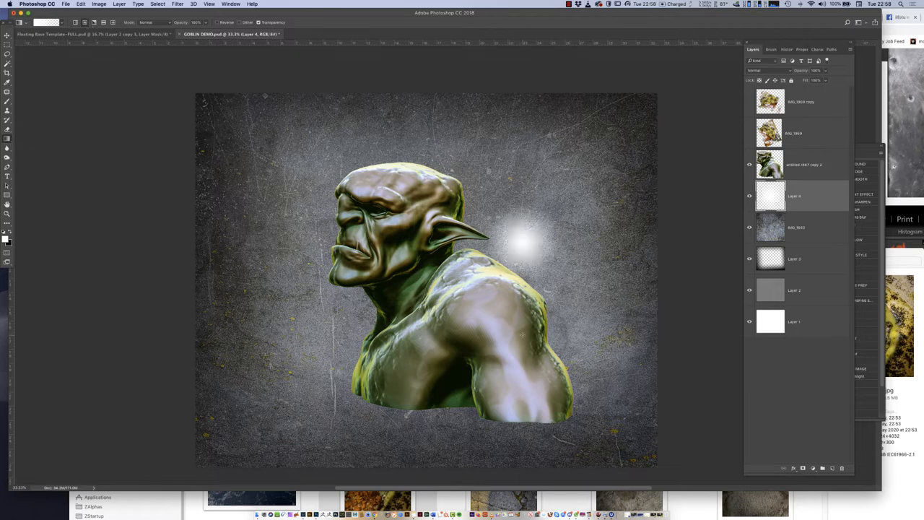
left_click(47, 4)
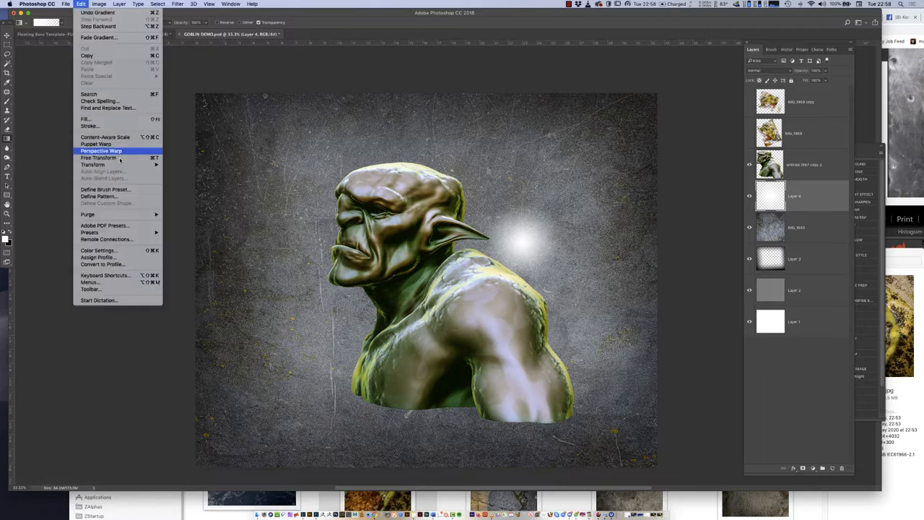
left_click(98, 156)
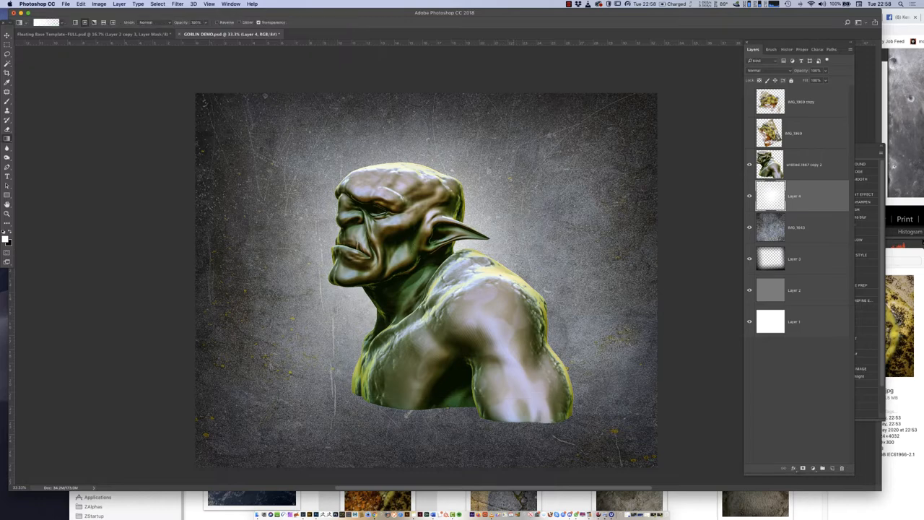
Change the glow layer's blend mode so it blends with the stone background.
left_click(763, 70)
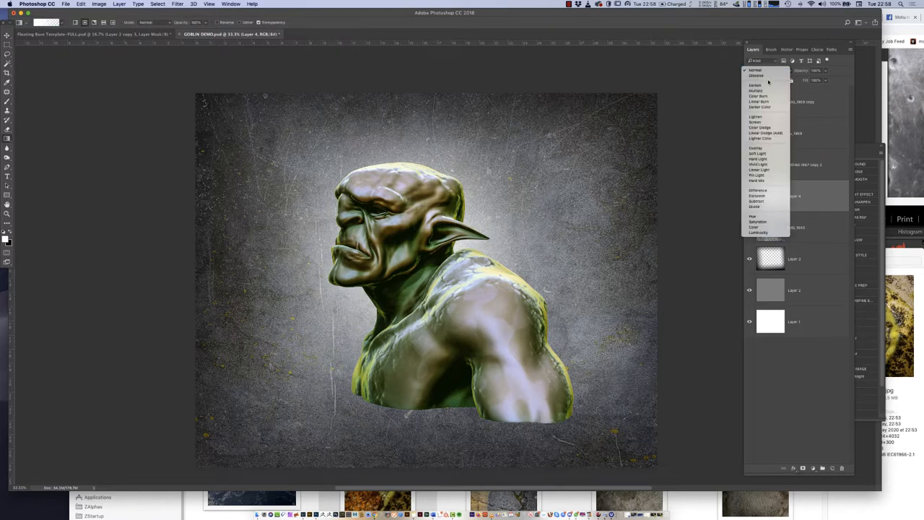
left_click(756, 153)
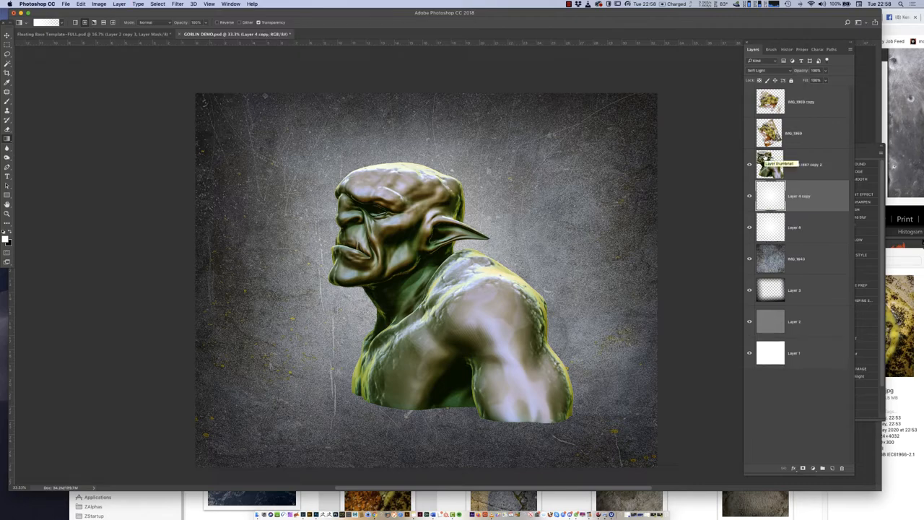
Show the rusty texture, mask it to the orc's head and start Free Transform on the masked layer.
left_click(808, 132)
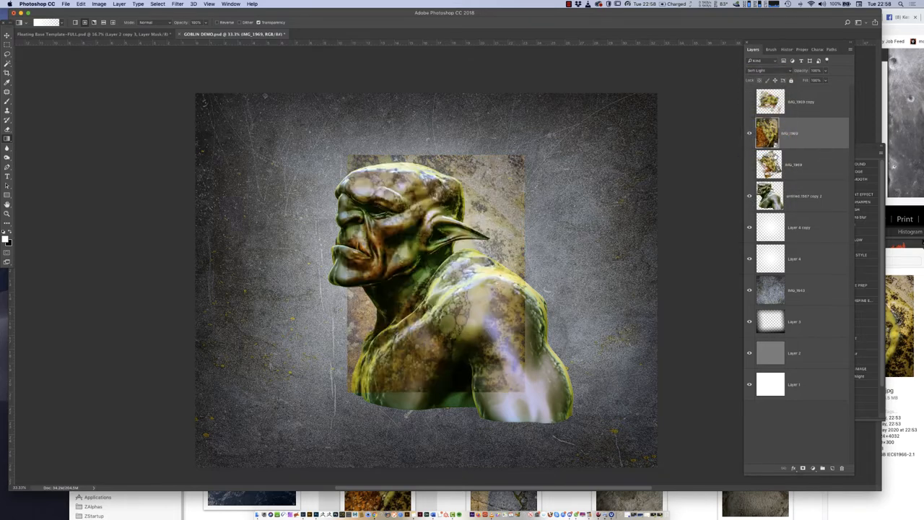
mouse_move(366, 427)
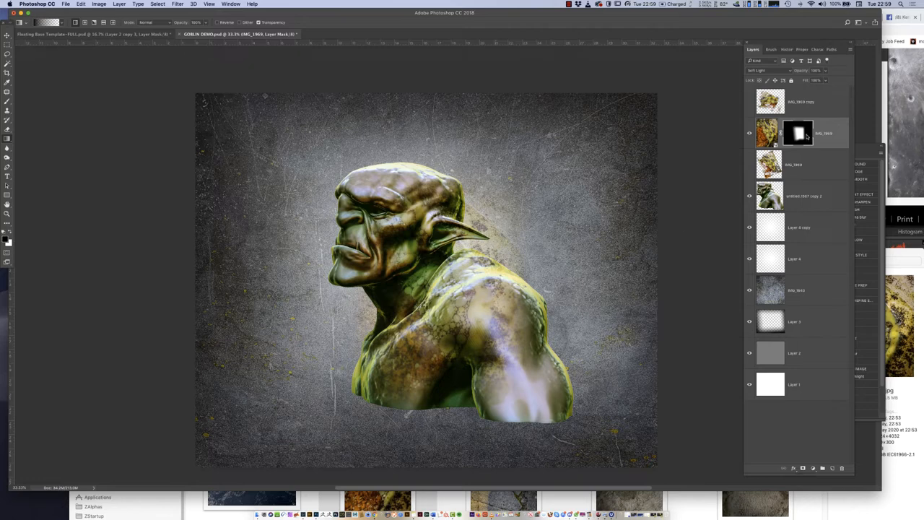
right_click(796, 133)
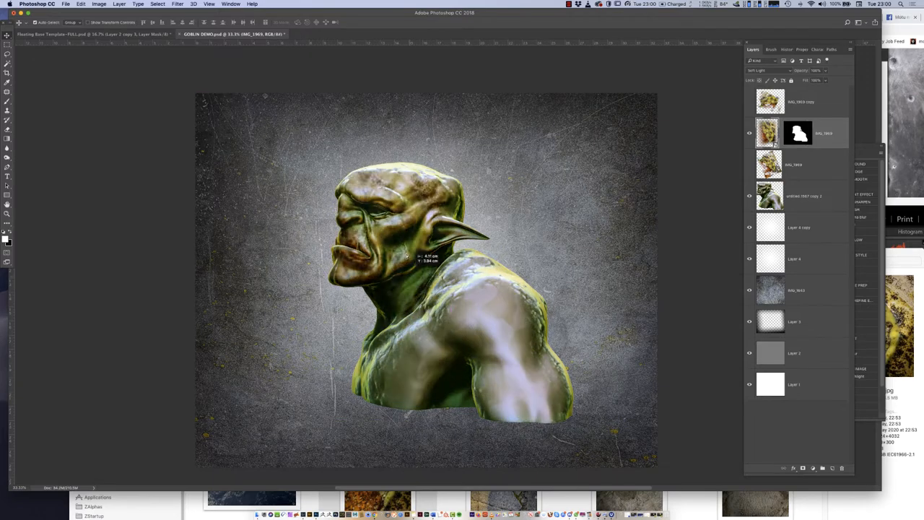
left_click(70, 6)
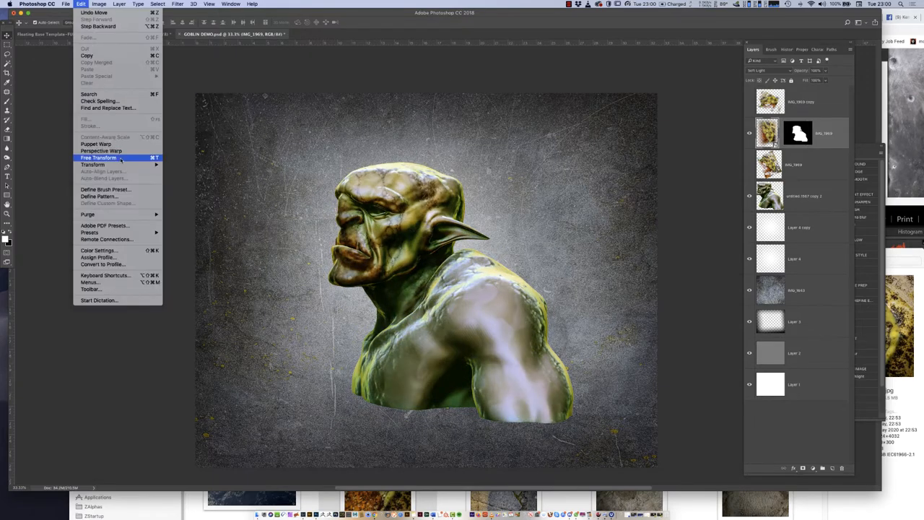
left_click(98, 156)
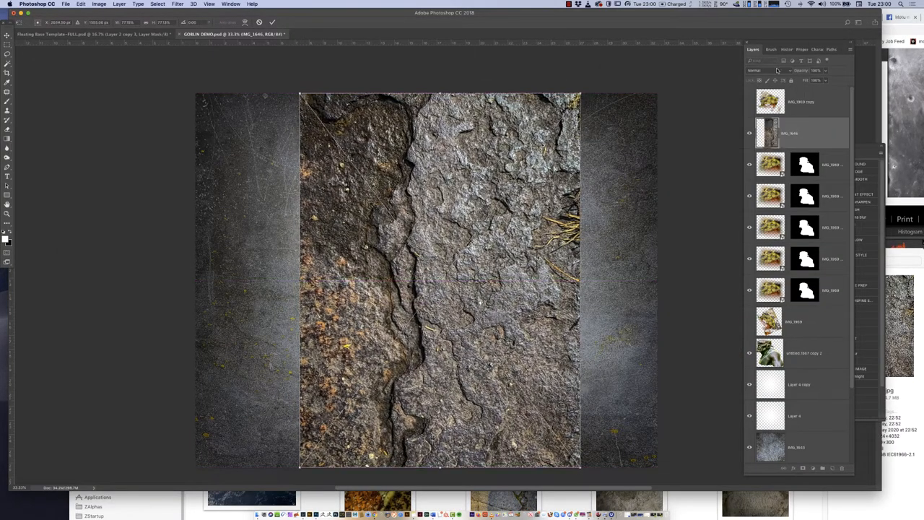
Try several blend modes on the stone texture layer and settle on one that blends it into the orc.
left_click(765, 69)
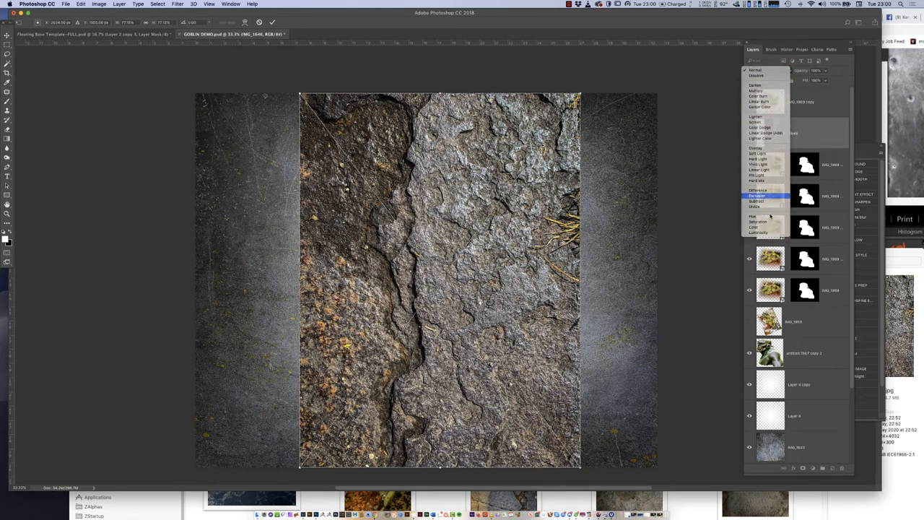
left_click(756, 196)
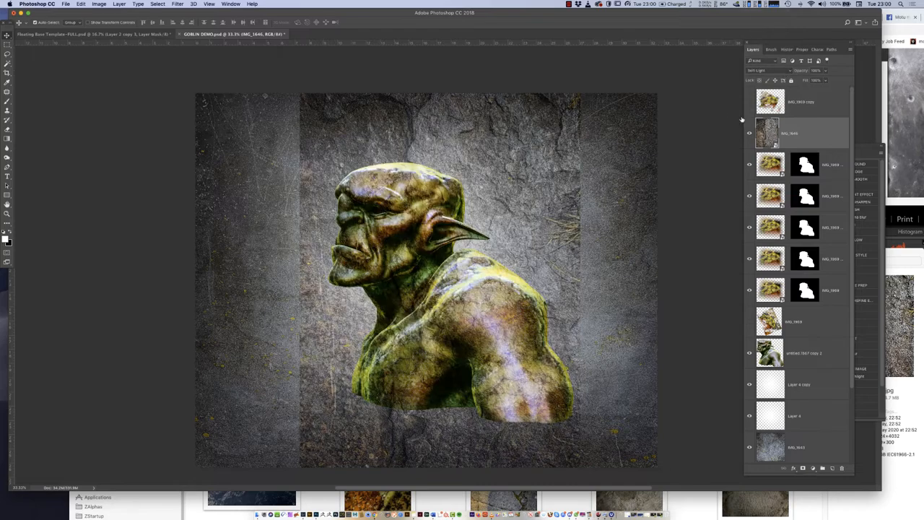
left_click(779, 69)
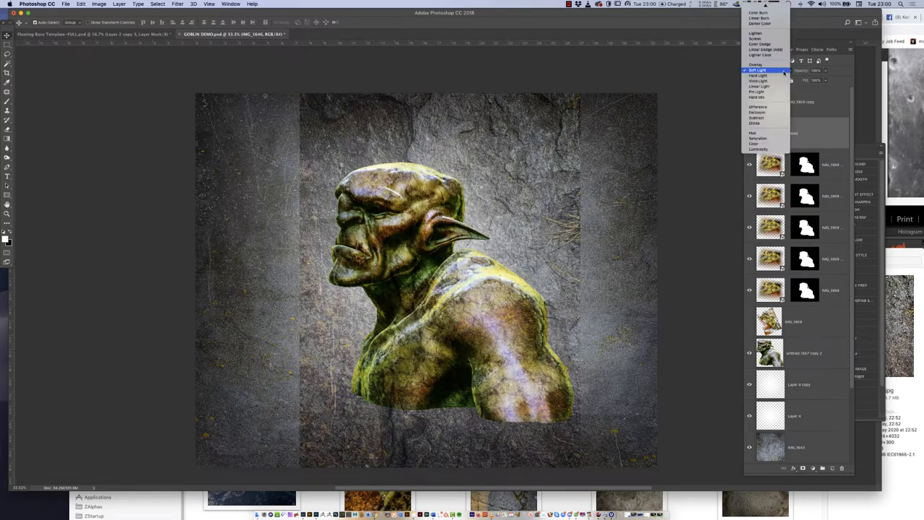
left_click(766, 70)
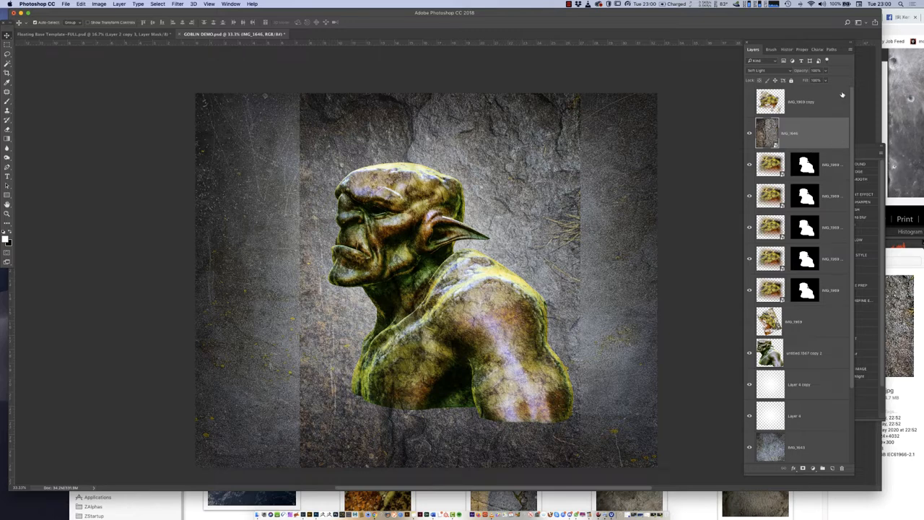
left_click(763, 72)
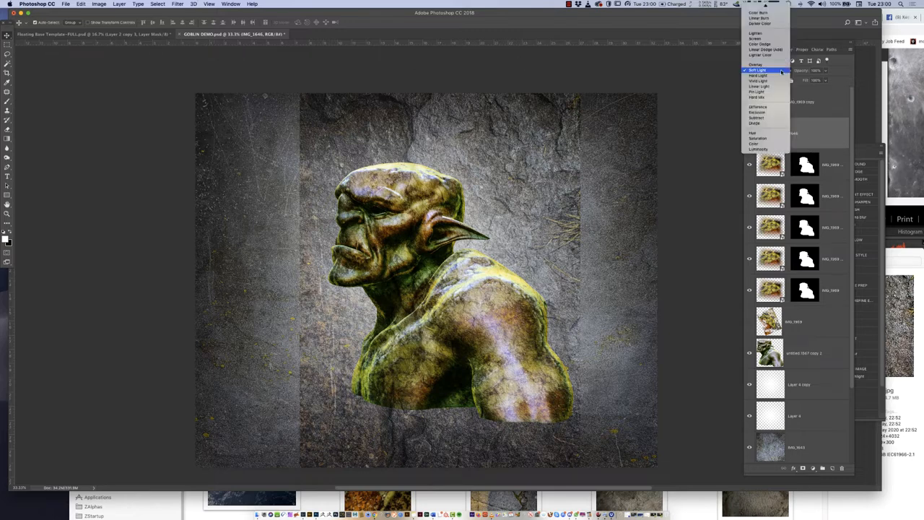
left_click(765, 71)
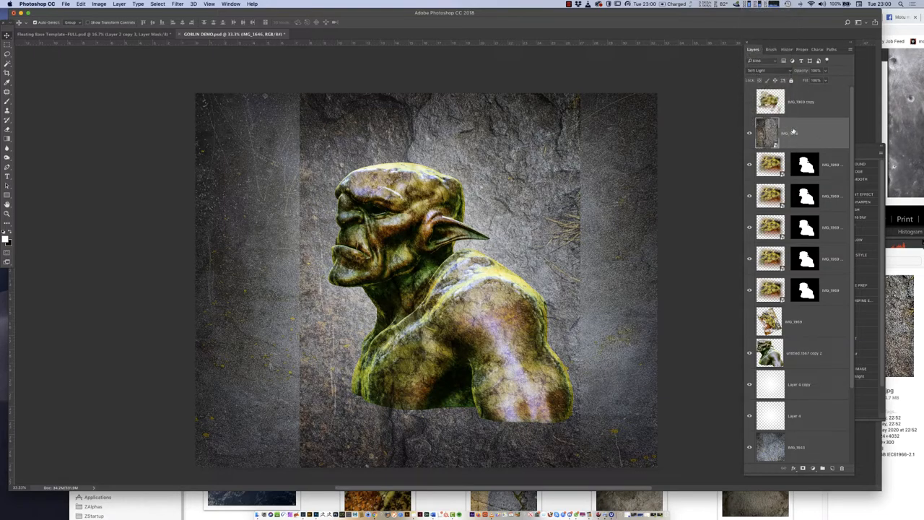
Free Transform the stone texture to stretch and rotate it across the canvas.
left_click(86, 3)
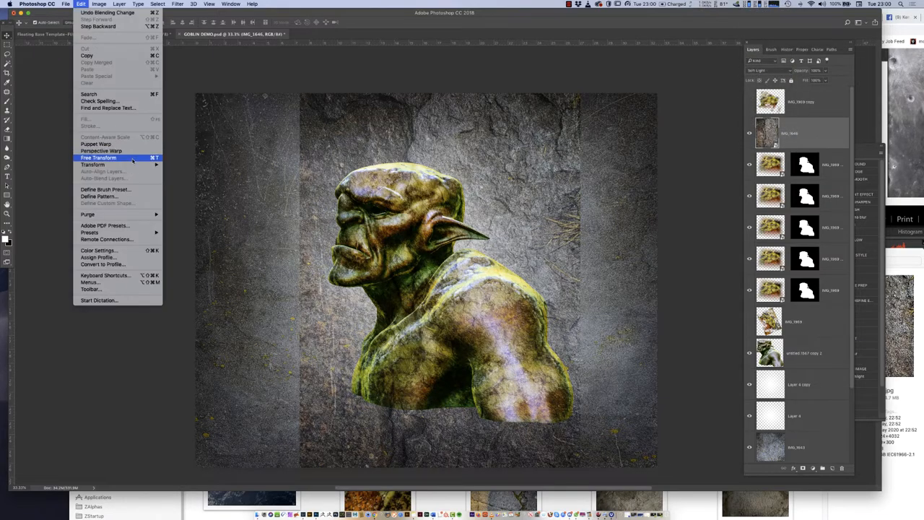
left_click(98, 157)
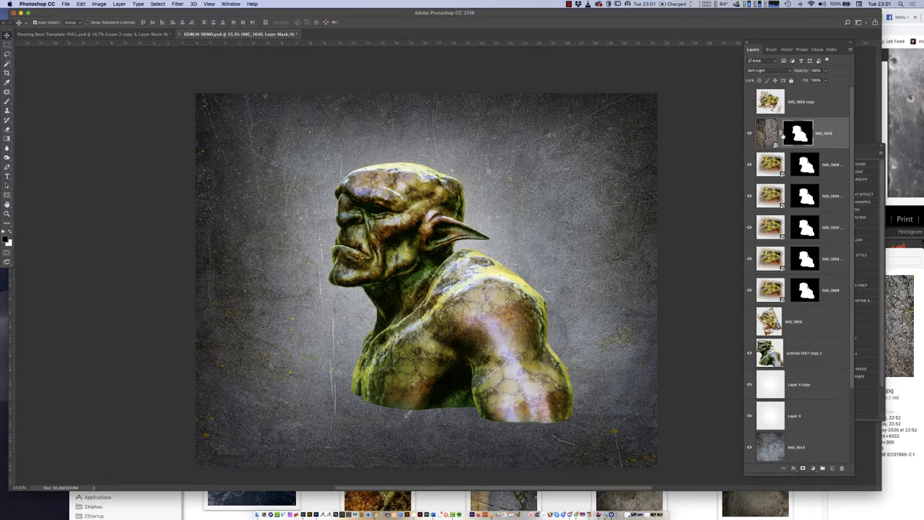
left_click(84, 6)
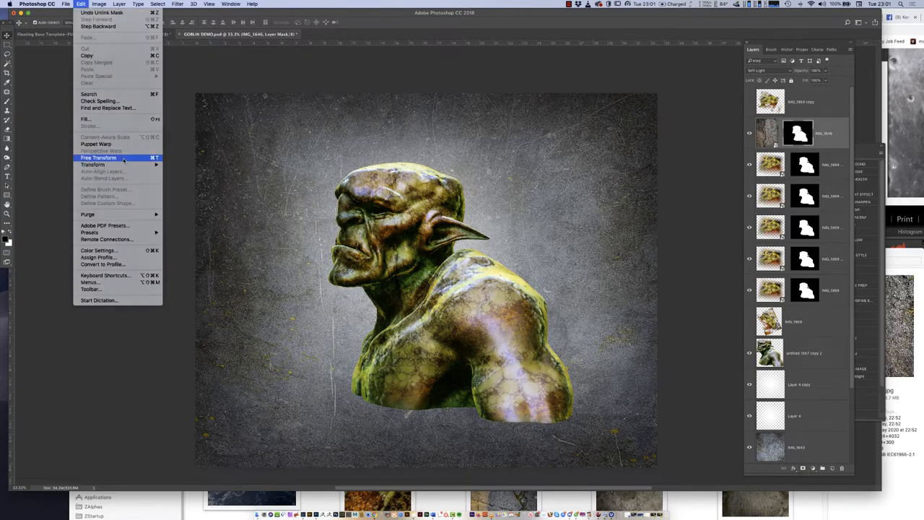
left_click(98, 157)
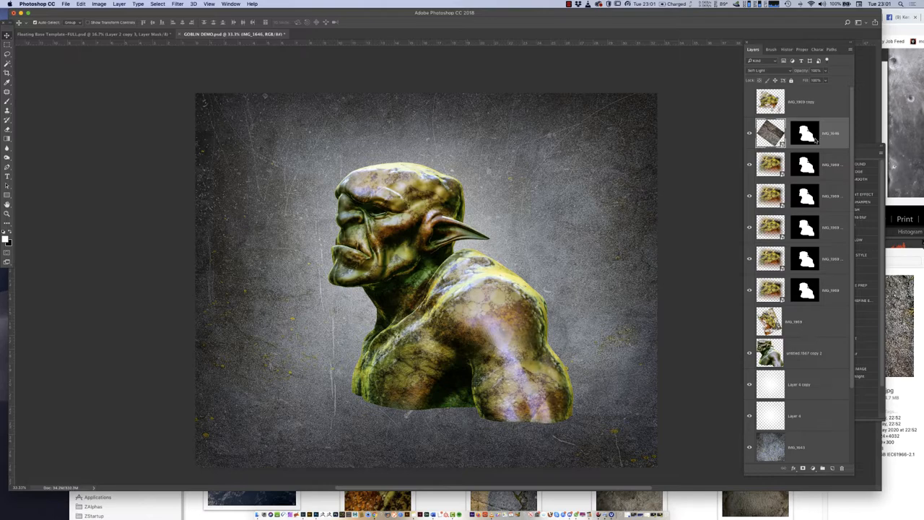
Apply the stone layer's mask permanently.
right_click(806, 132)
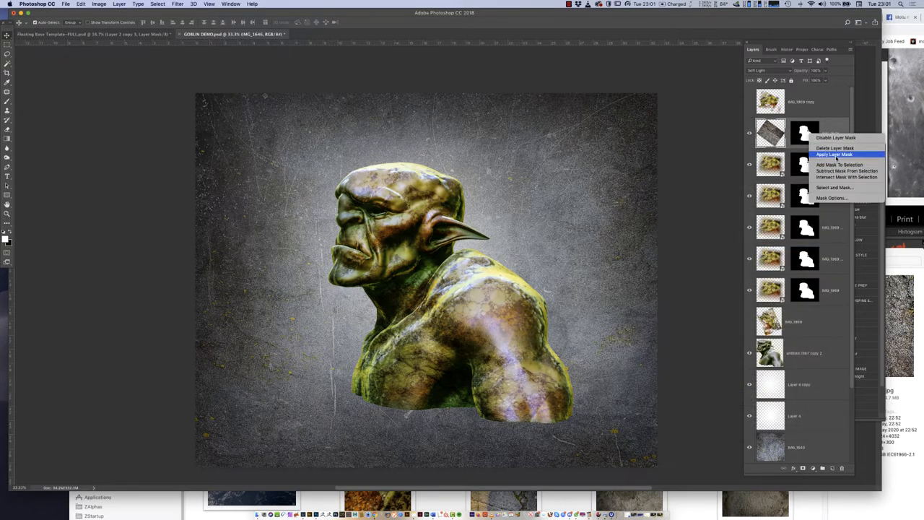
left_click(832, 153)
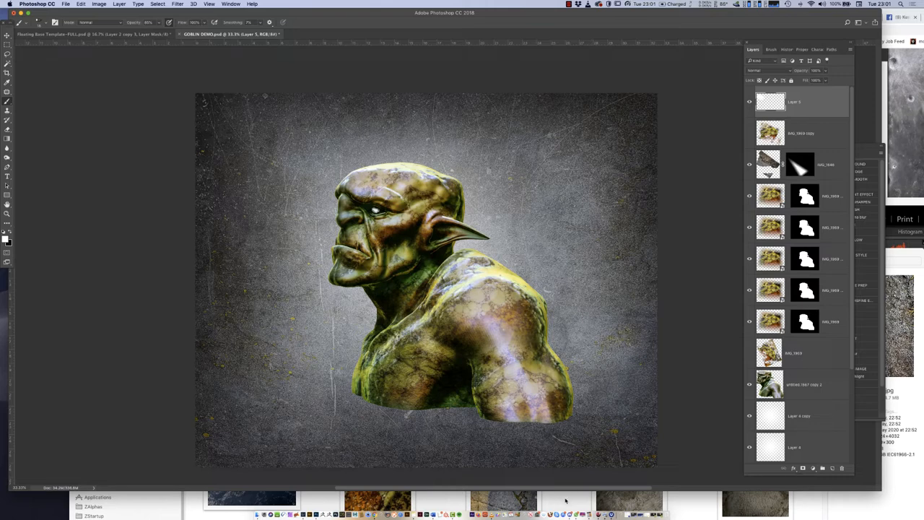
mouse_move(557, 502)
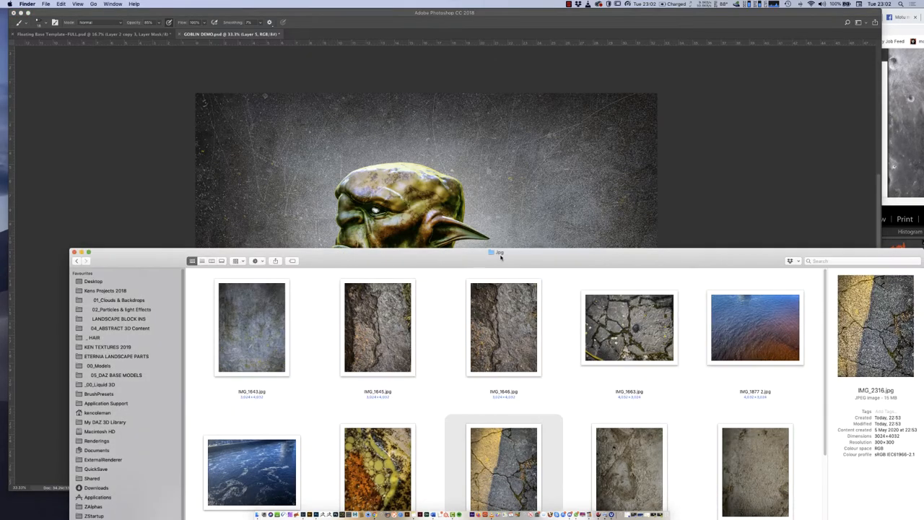
Pick the colourful oil-paint texture photo from the jpg folder in Finder.
scroll("down", 3)
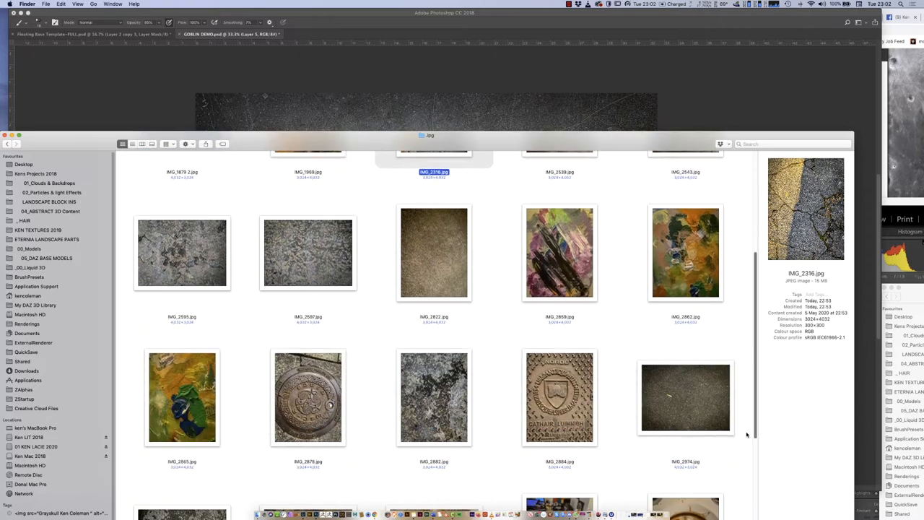
left_click(182, 394)
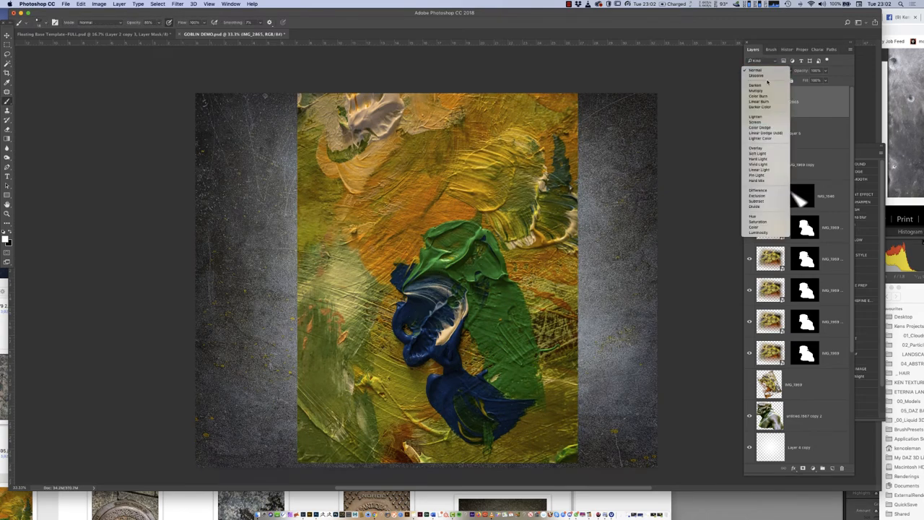
Desaturate the oil-paint layer to grey and set its blend mode over the bust.
left_click(754, 71)
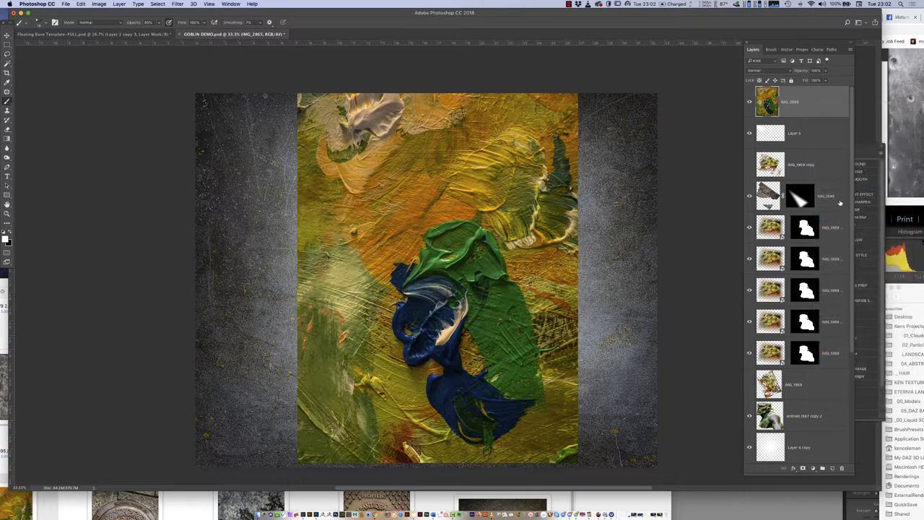
left_click(88, 5)
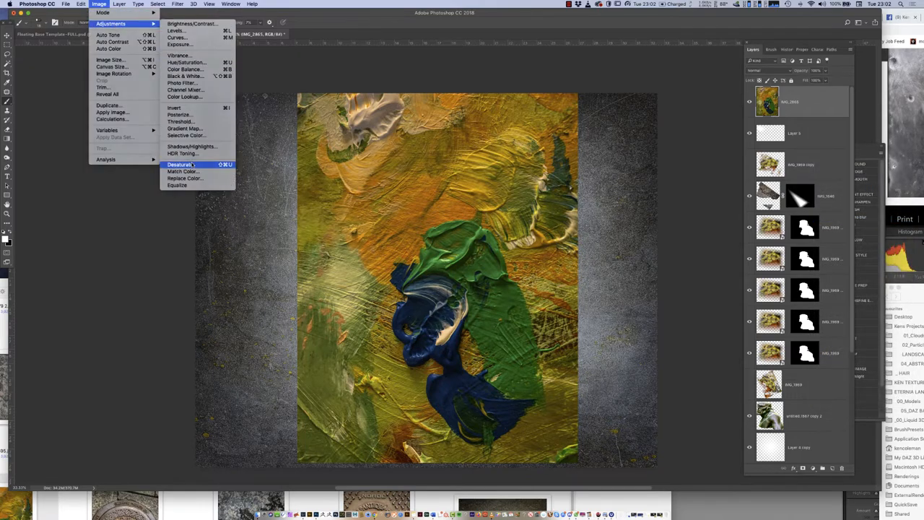
left_click(179, 165)
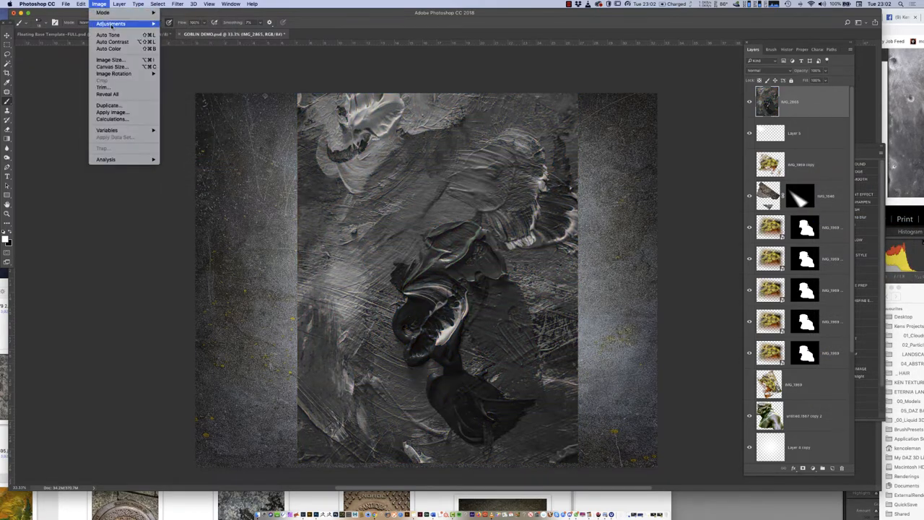
left_click(762, 61)
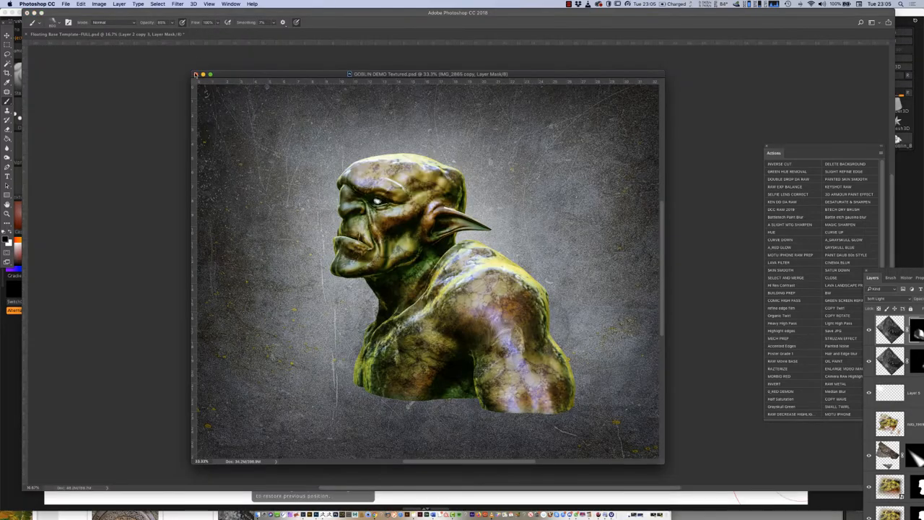
Close the green cracked-skin template document and open a photo from Finder.
left_click(196, 74)
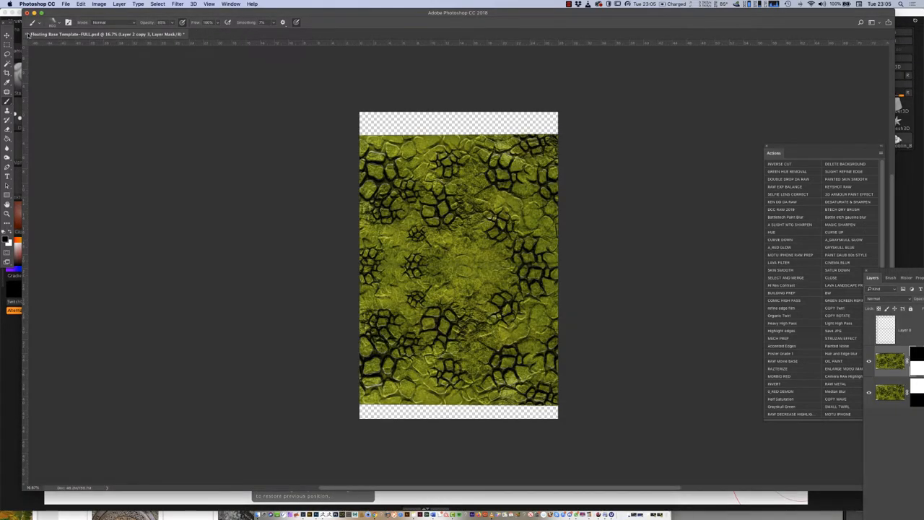
key("cmd+s")
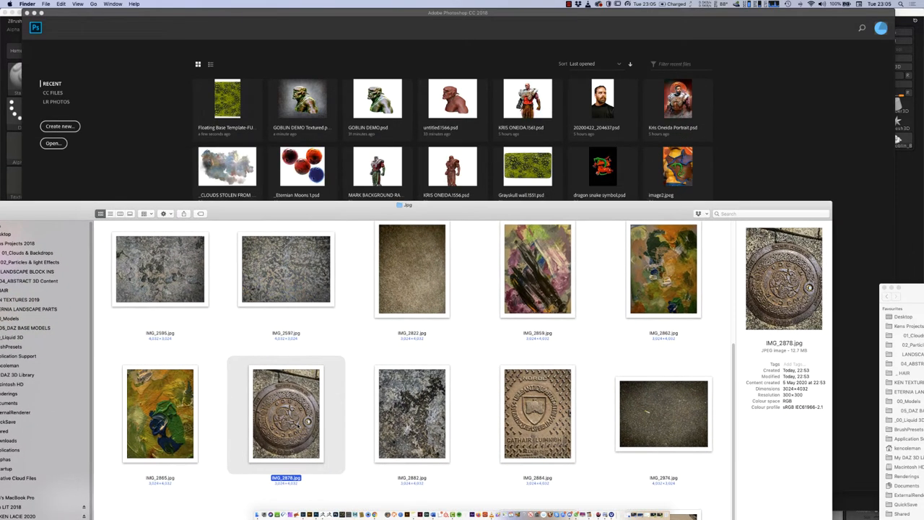
double_click(283, 424)
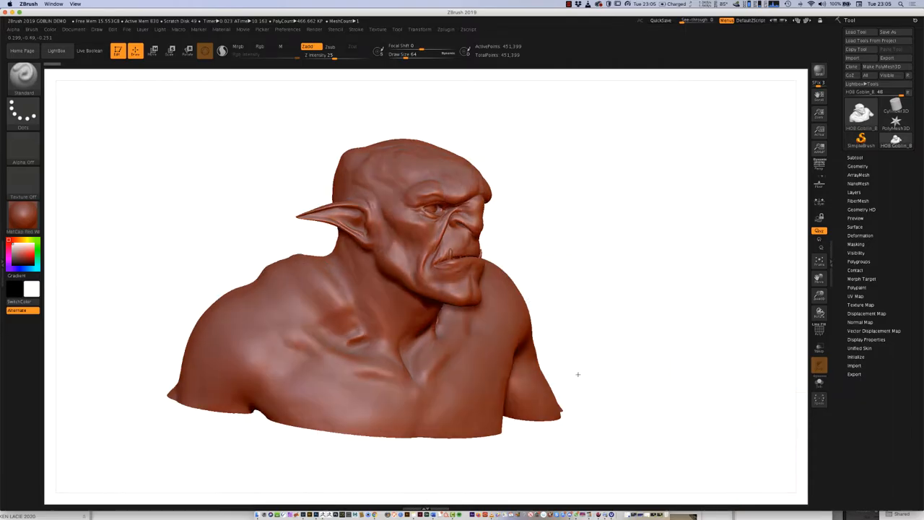
Stamp trial cracked-skin detail on the shoulder and face, then turn the bust to the front.
left_click_drag(578, 374, 500, 288)
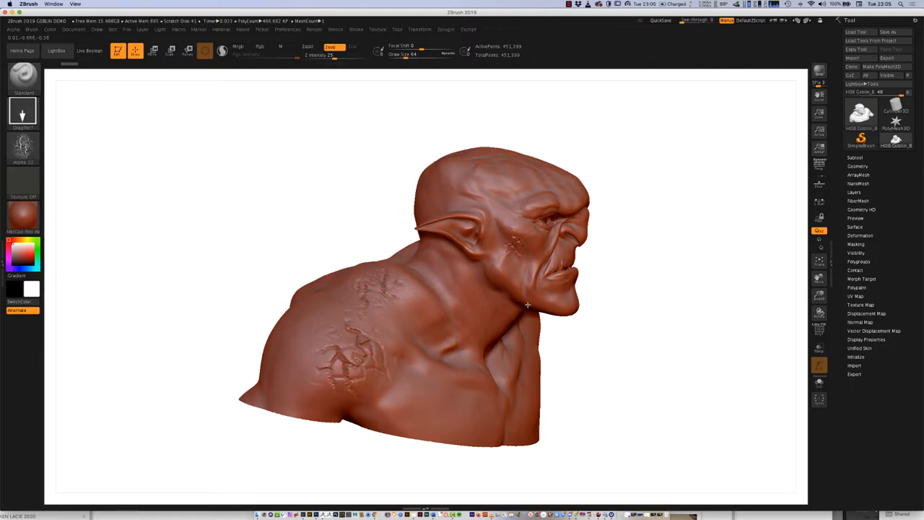
left_click_drag(526, 303, 485, 378)
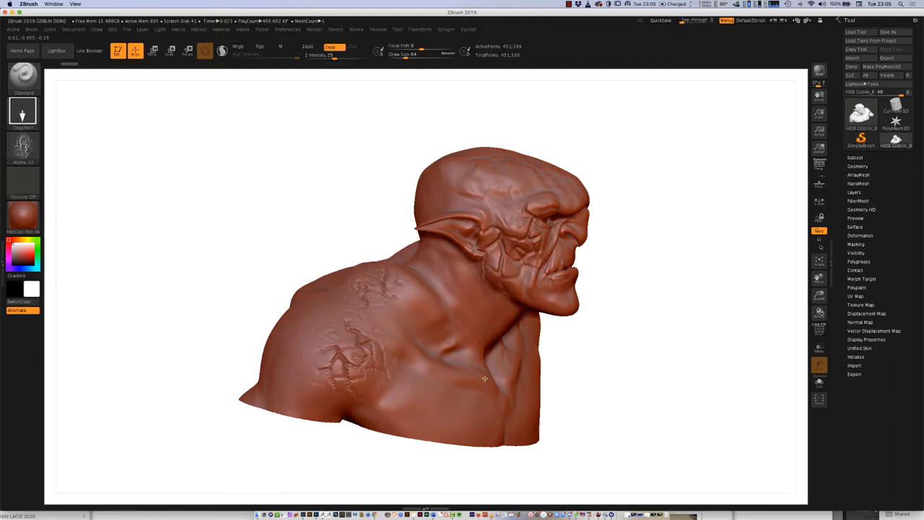
left_click_drag(485, 378, 575, 399)
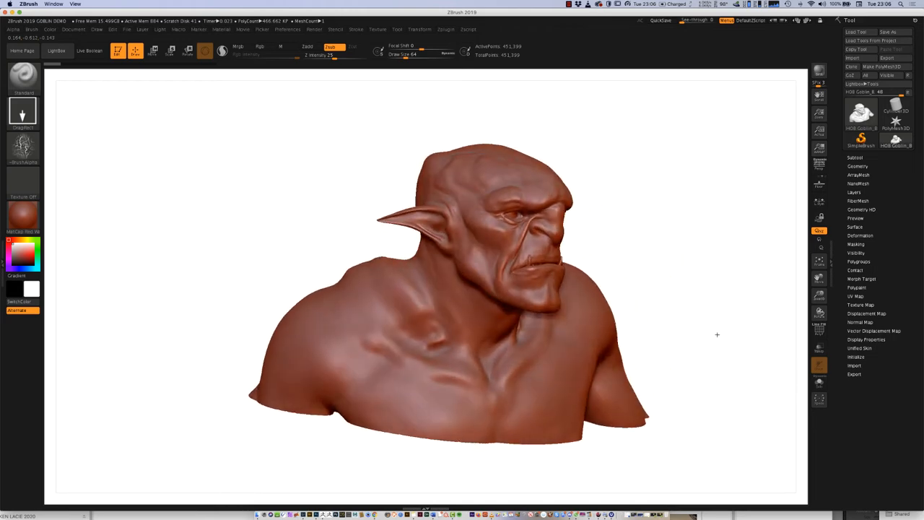
left_click_drag(716, 335, 669, 465)
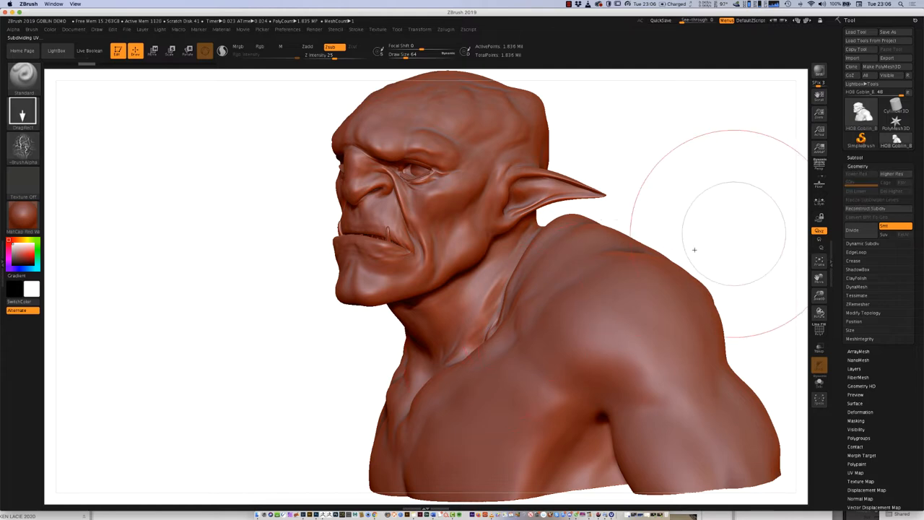
mouse_move(687, 228)
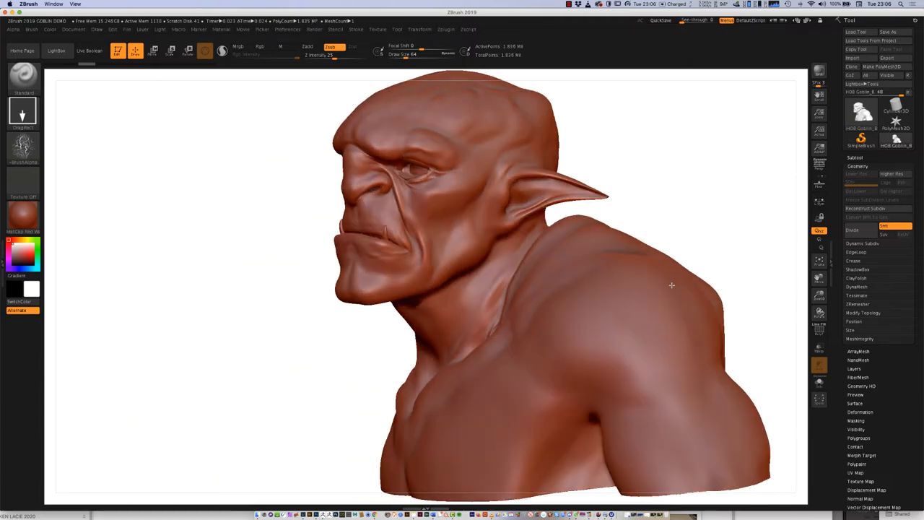
left_click_drag(672, 286, 706, 289)
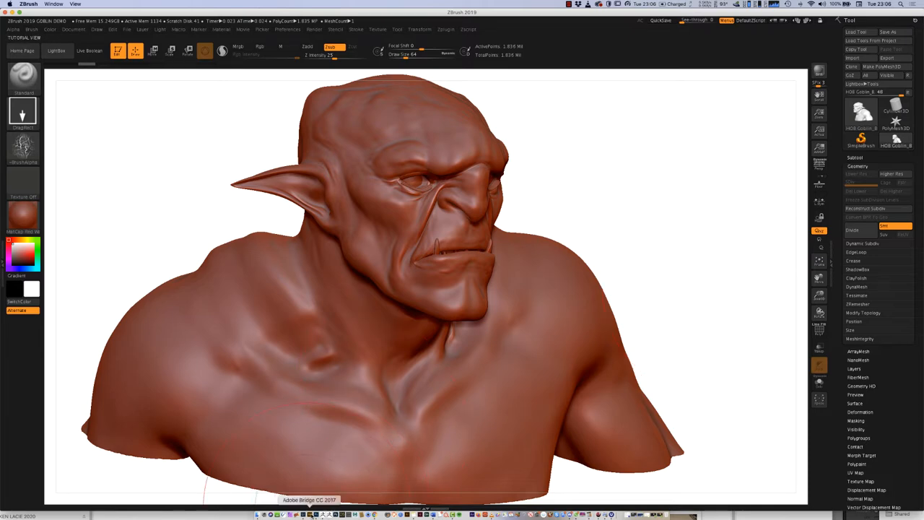
Desaturate the manhole photo and boost its contrast through the Camera Raw filter.
left_click(315, 511)
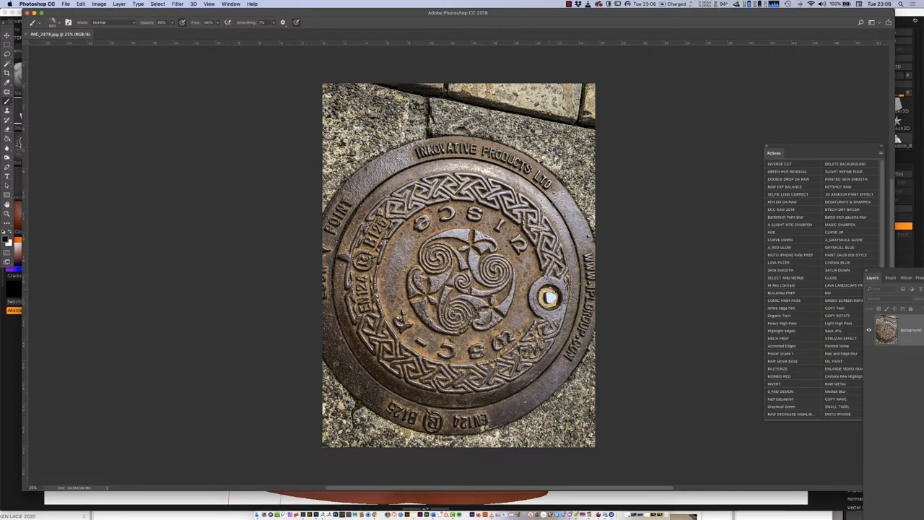
left_click(98, 4)
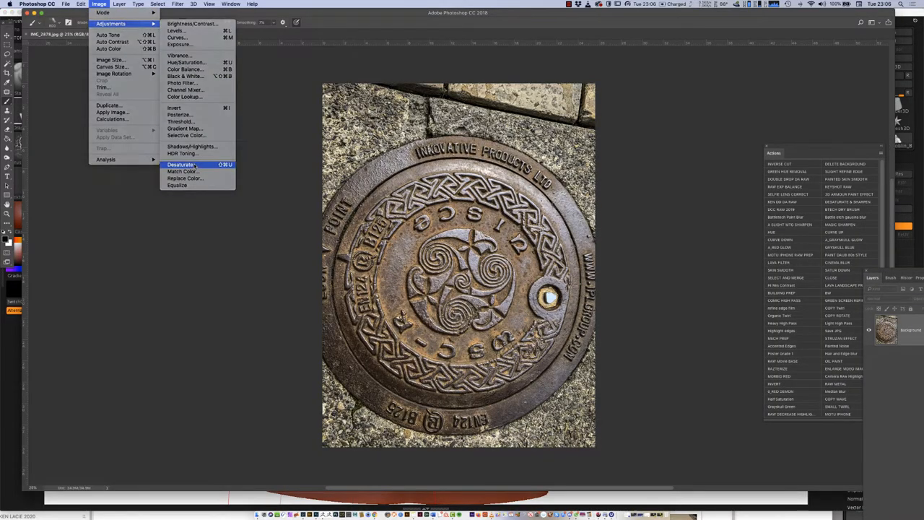
left_click(177, 164)
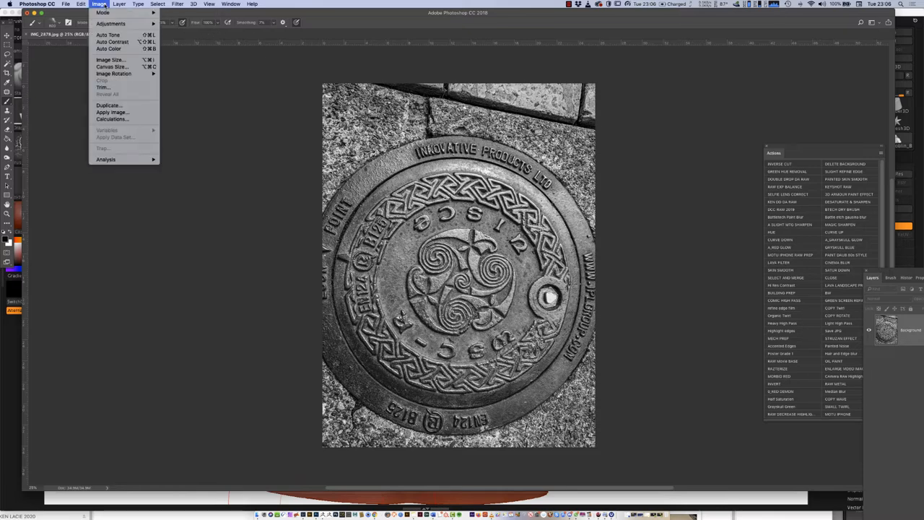
left_click(199, 47)
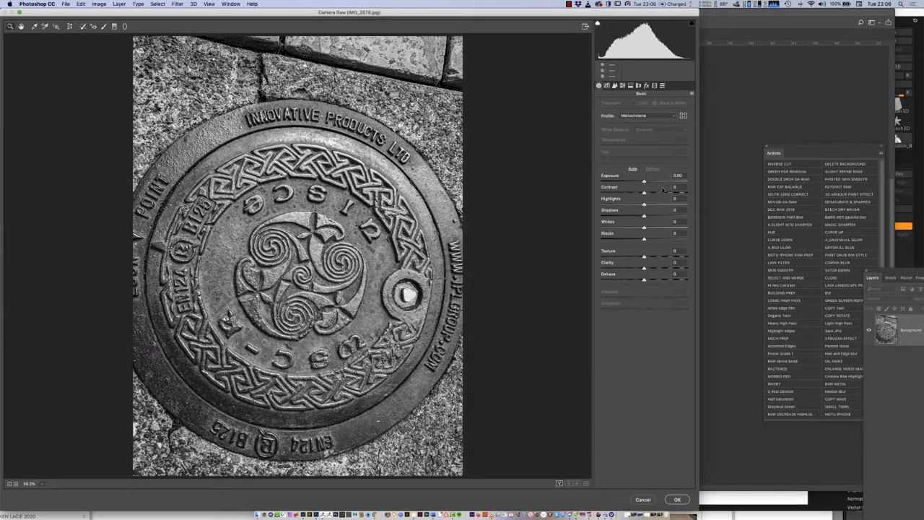
left_click(634, 167)
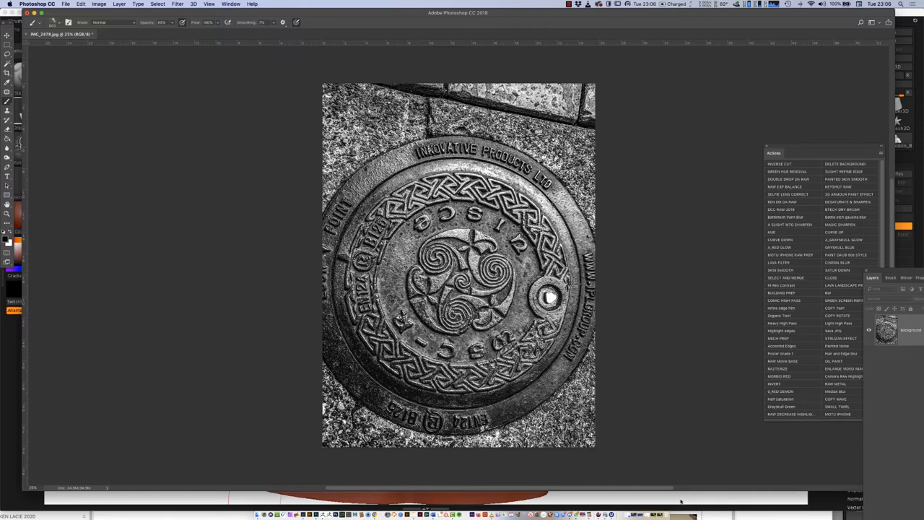
Intensify the manhole photo's gritty contrast and add a layer for darkening the edges.
left_click(176, 3)
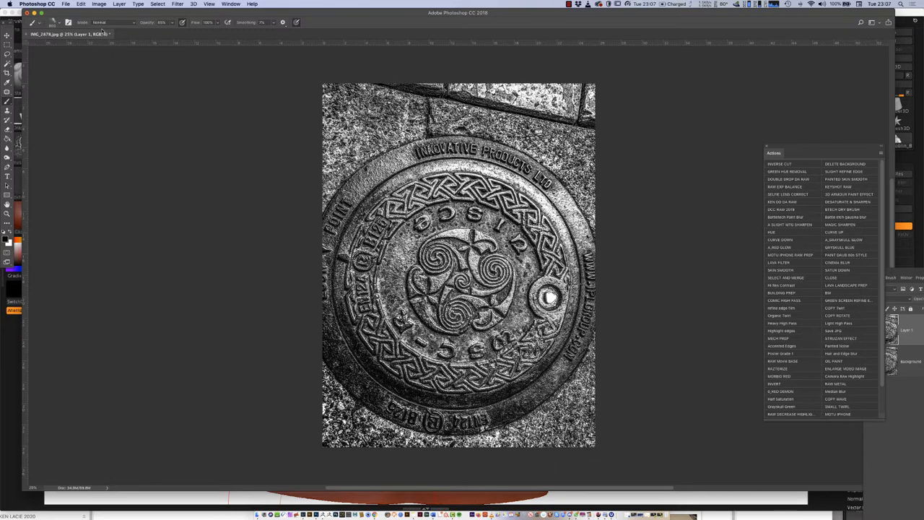
left_click(101, 4)
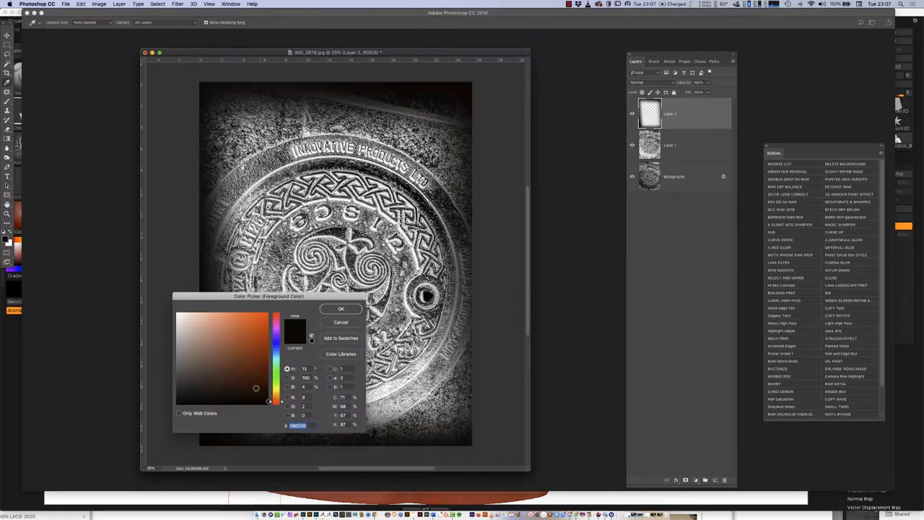
Confirm black as the paint colour for the edge vignette.
left_click(341, 309)
type("ZALPHA TEST.jpg")
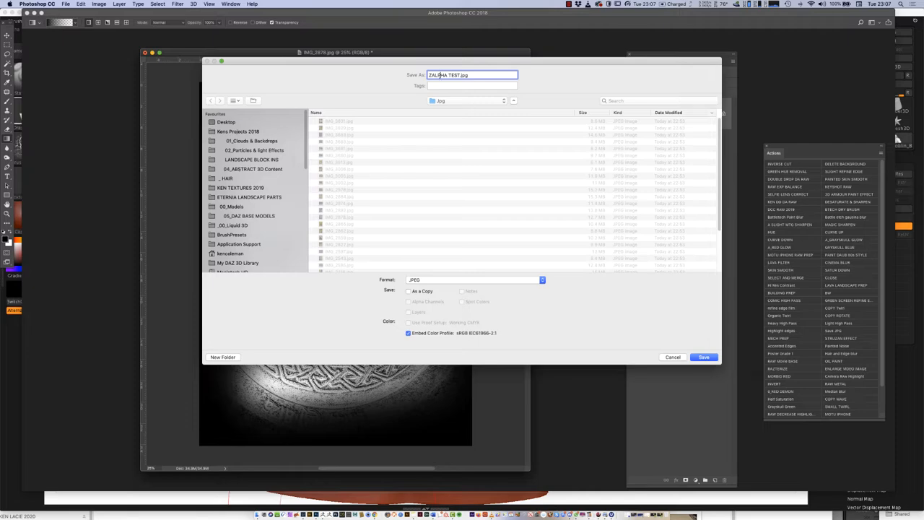
Save the manhole image as a Baseline Optimized JPEG in the 4K TEXTURES folder.
left_click(465, 101)
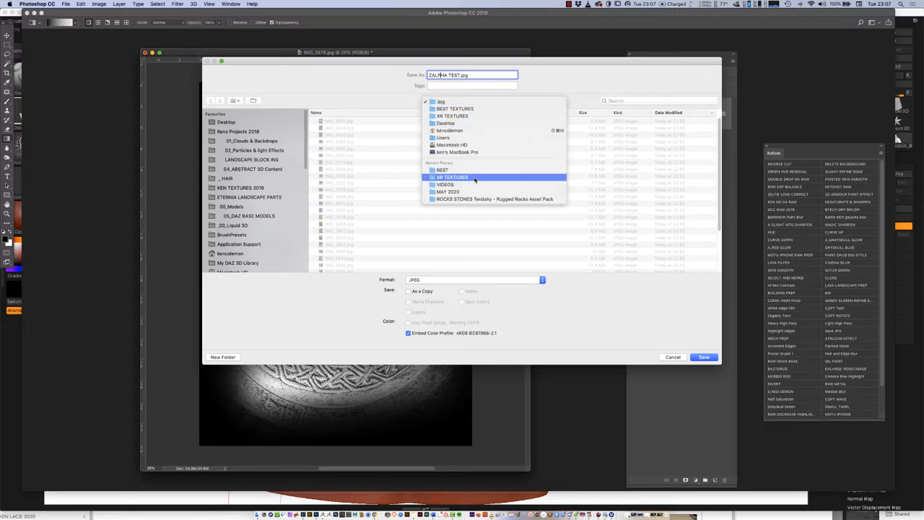
left_click(450, 176)
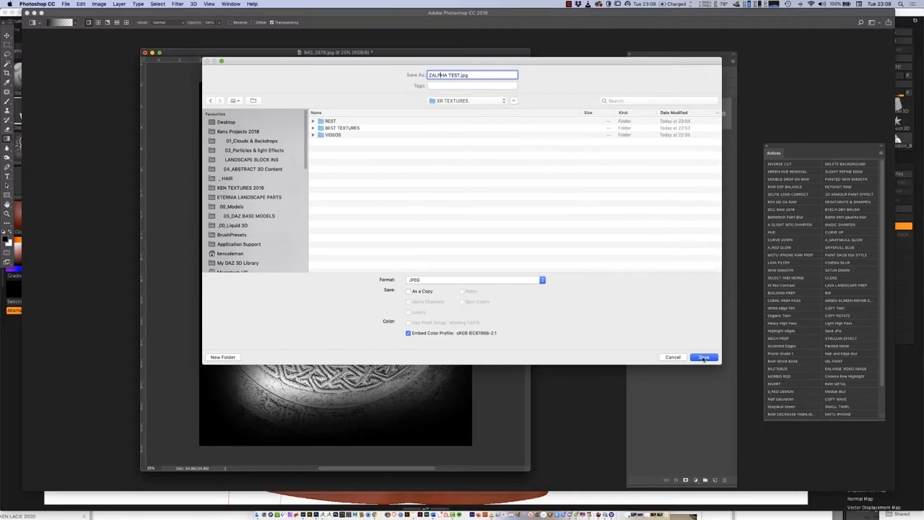
left_click(704, 357)
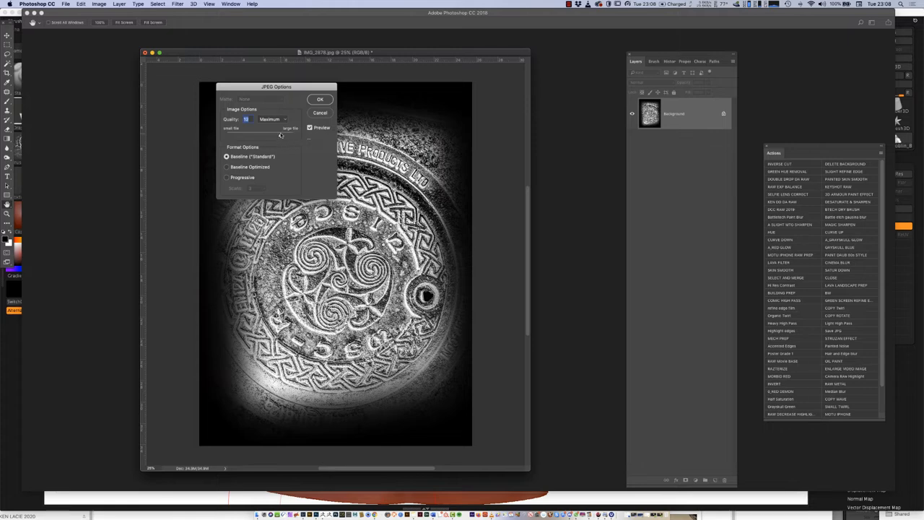
left_click(225, 168)
type("8")
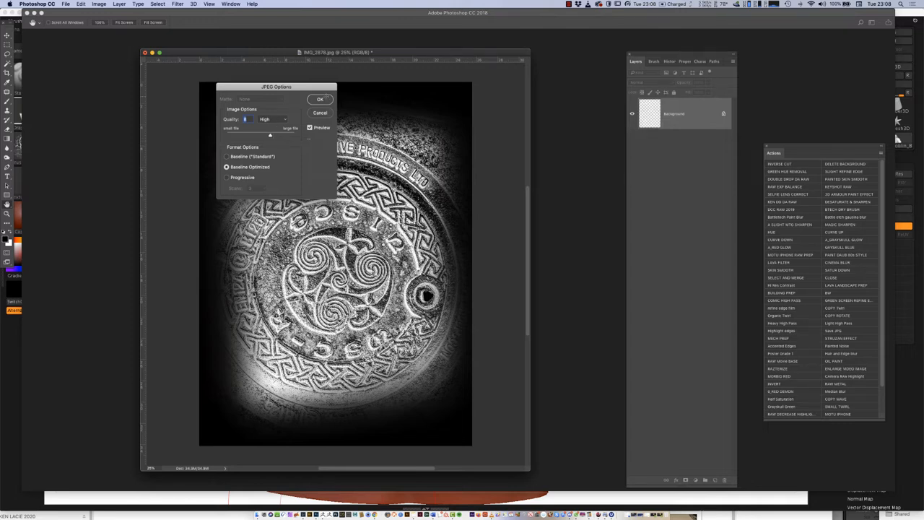
left_click(319, 98)
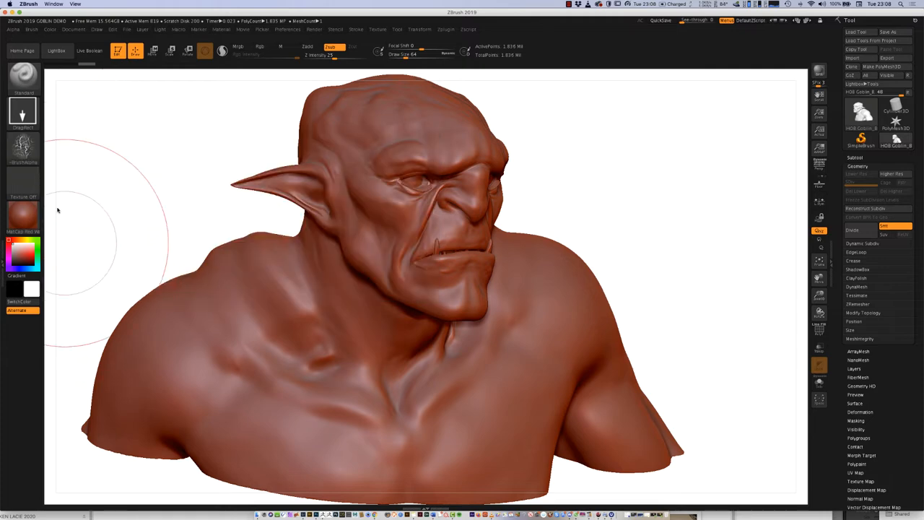
Drag-spray the new skin alpha over the orc's head, face sides, back of head and shoulders.
left_click(61, 289)
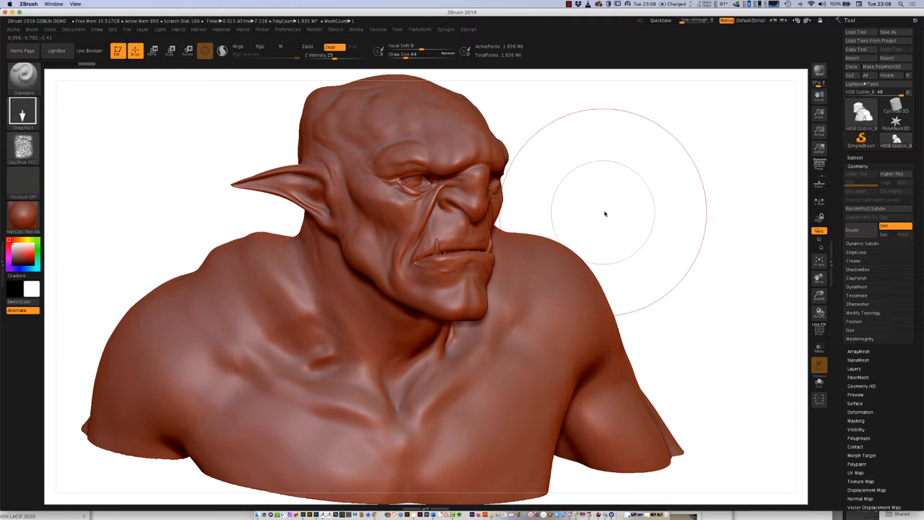
left_click_drag(605, 214, 514, 180)
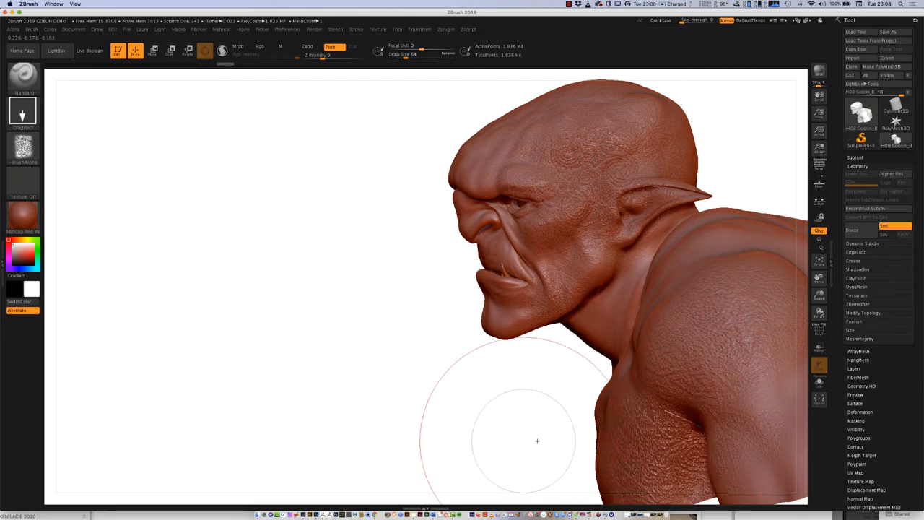
left_click_drag(537, 440, 551, 228)
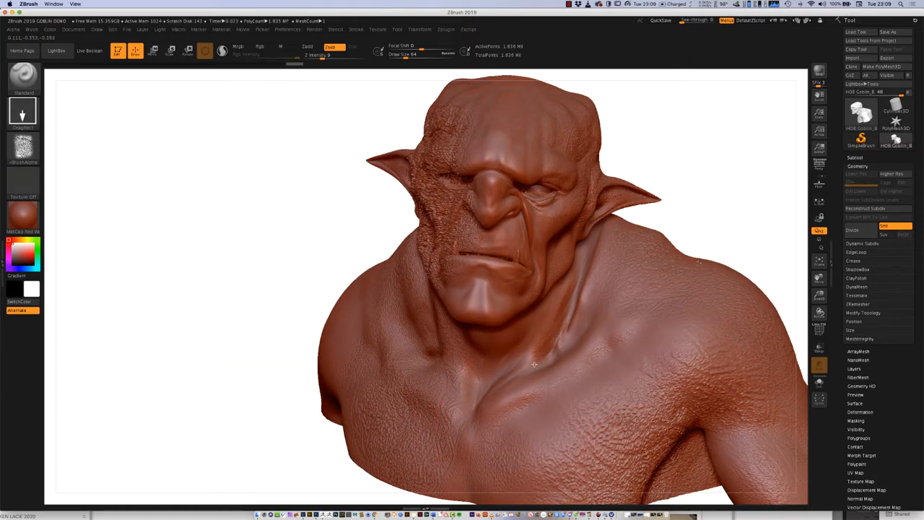
left_click_drag(534, 364, 570, 213)
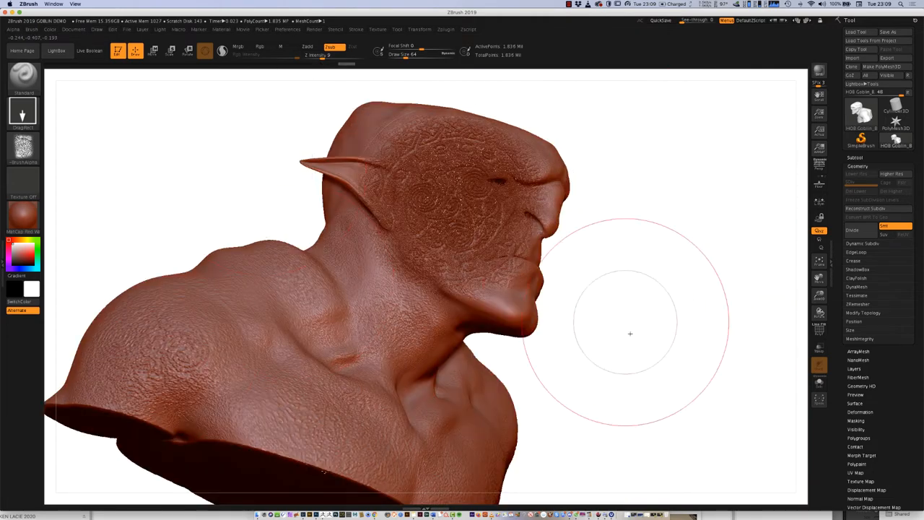
left_click_drag(628, 332, 610, 346)
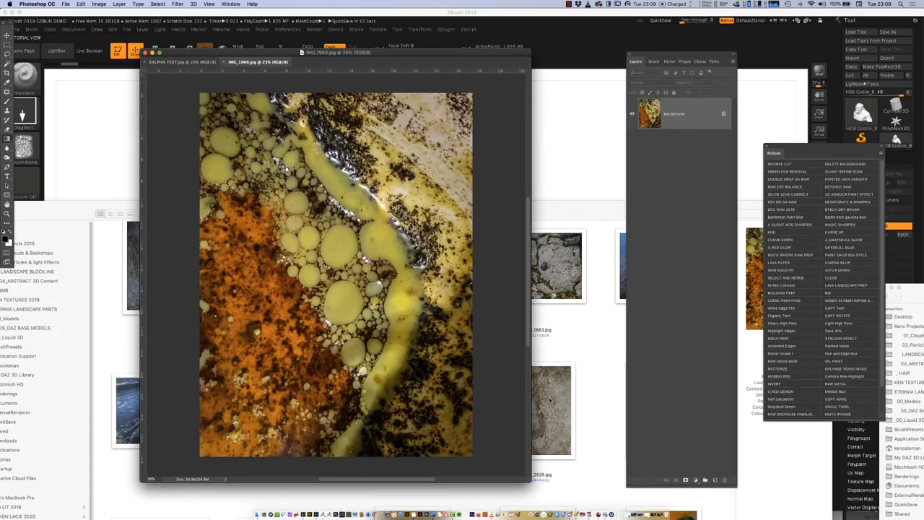
Desaturate the grease photo to grayscale and start darkening its edges on a new layer.
left_click(95, 6)
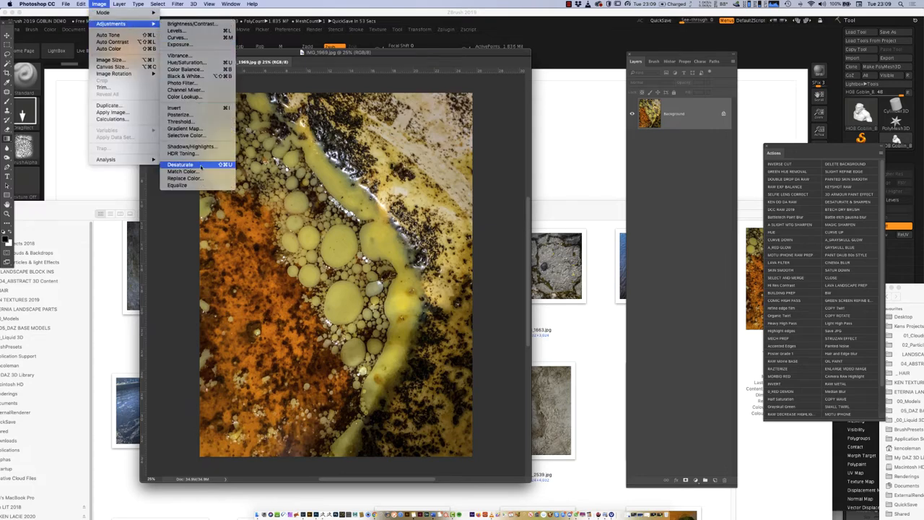
left_click(176, 167)
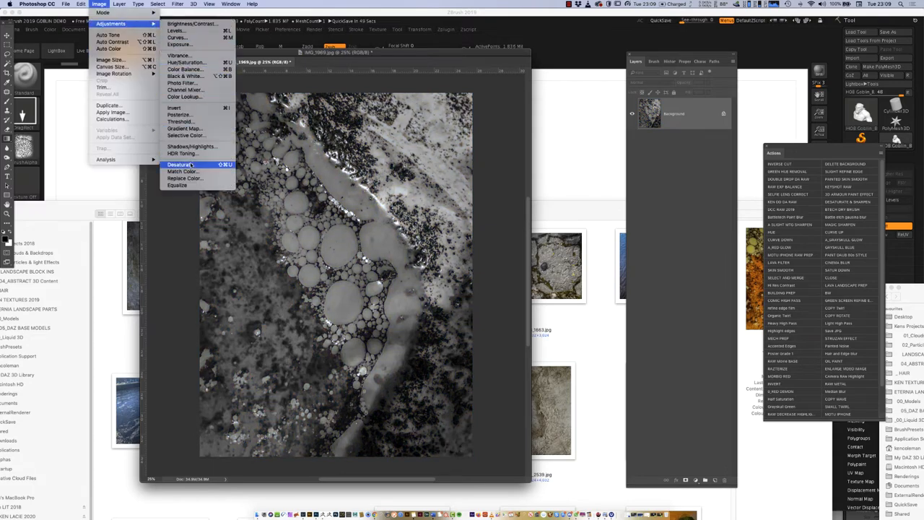
left_click(178, 165)
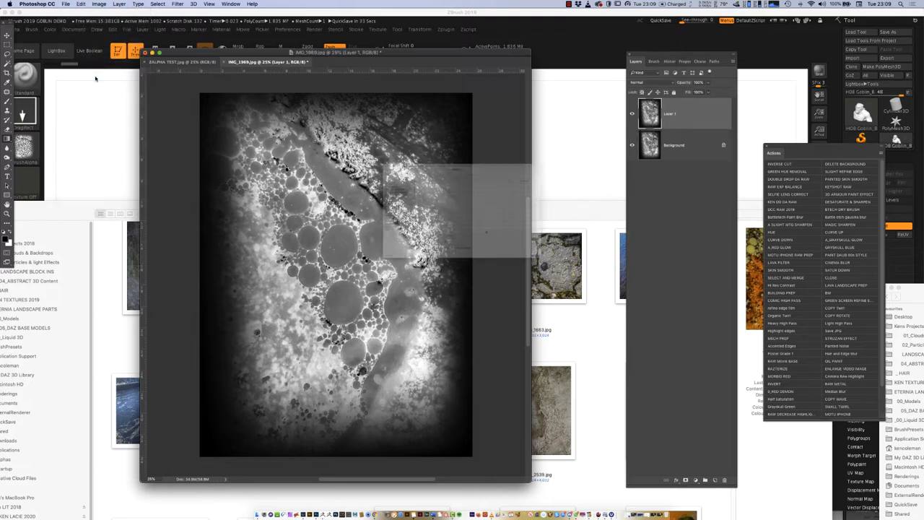
Save the grayscale grease image as a JPEG into the 4K TEXTURES folder.
key("cmd+shift+s")
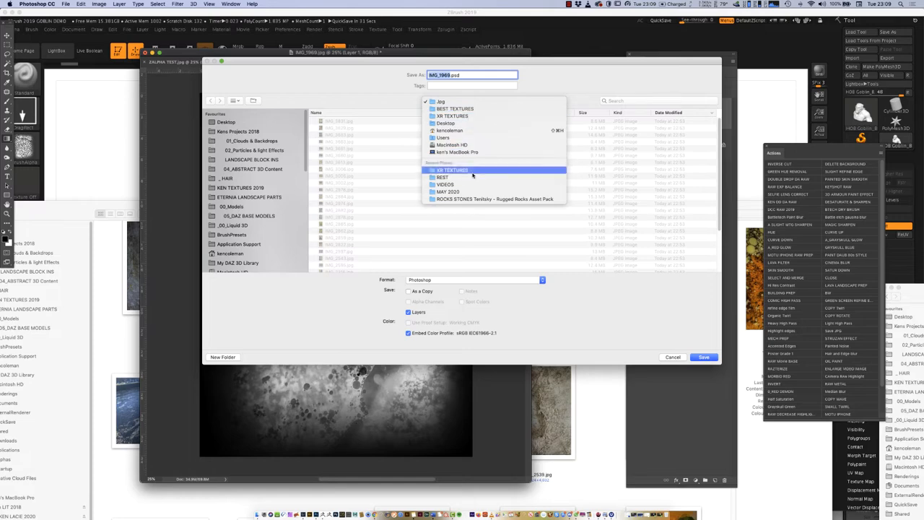
left_click(451, 170)
type("ZALPHA TEST_B.jpg")
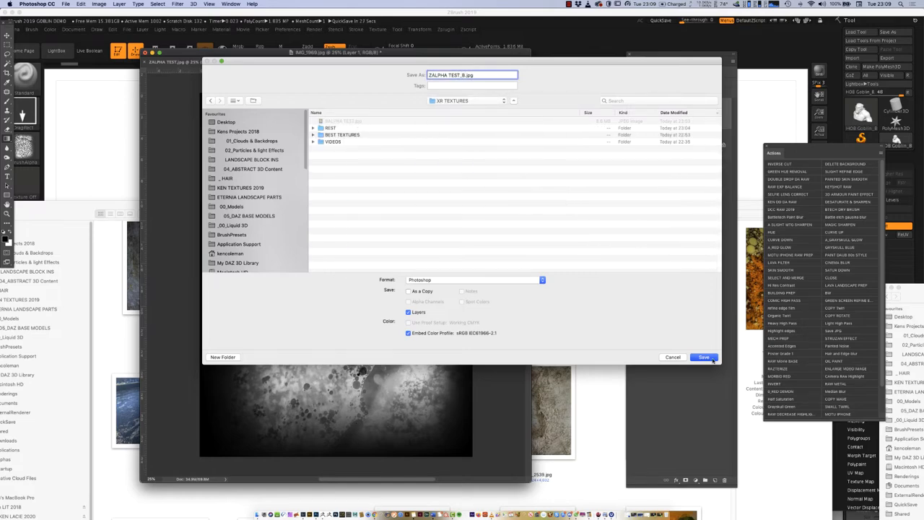
left_click(704, 356)
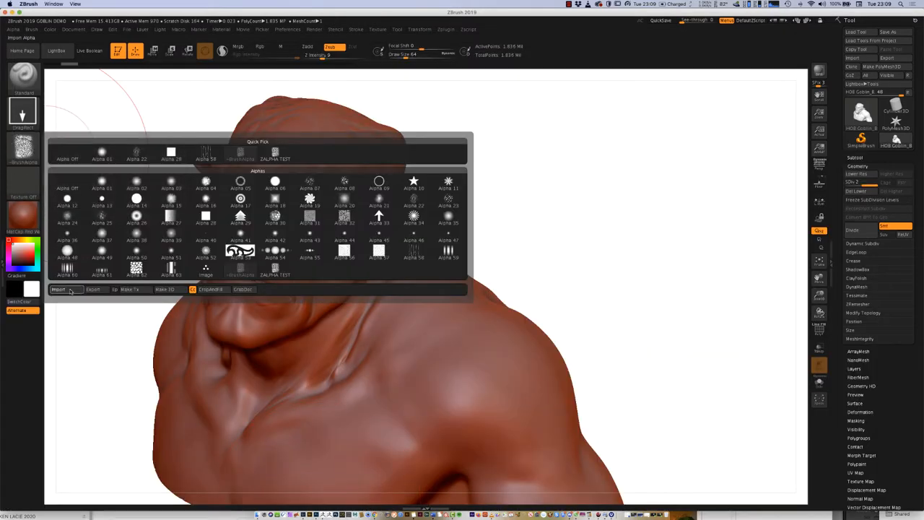
Import the newest grease alpha JPEG from the 4K TEXTURES folder into ZBrush.
left_click(58, 289)
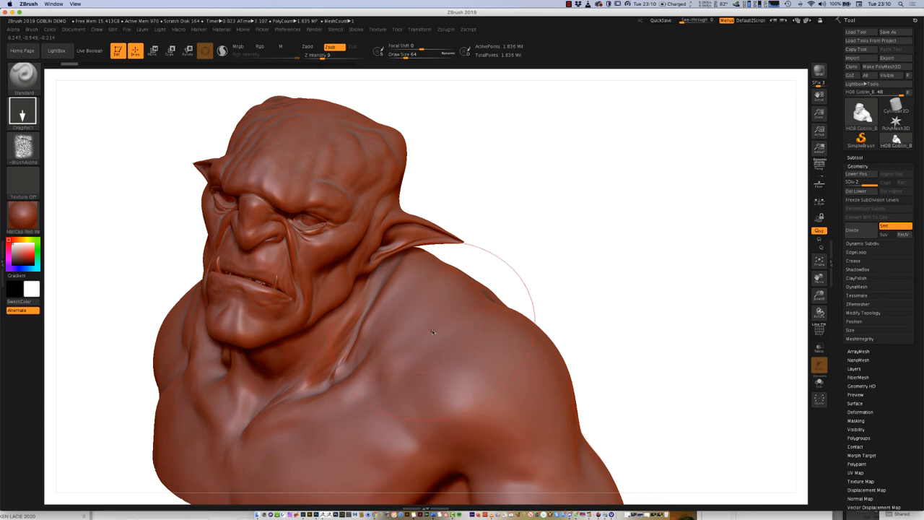
mouse_move(155, 222)
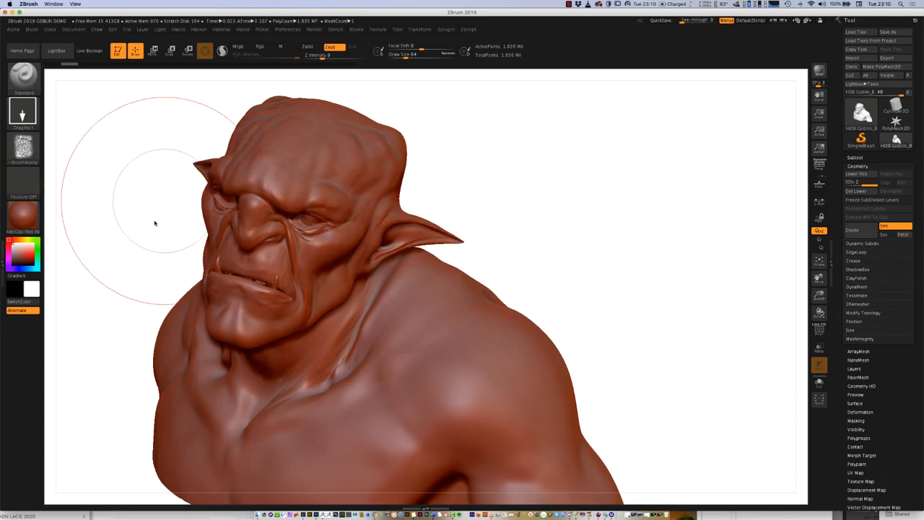
left_click(23, 148)
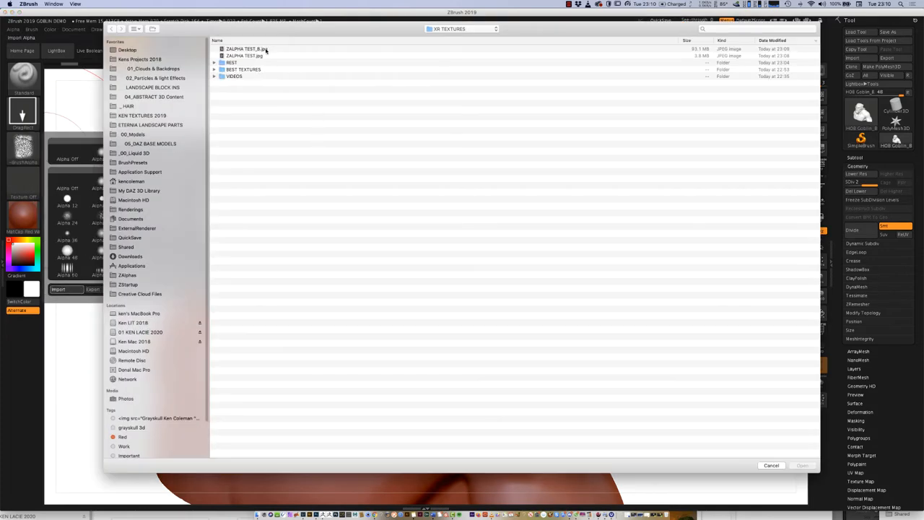
left_click(246, 50)
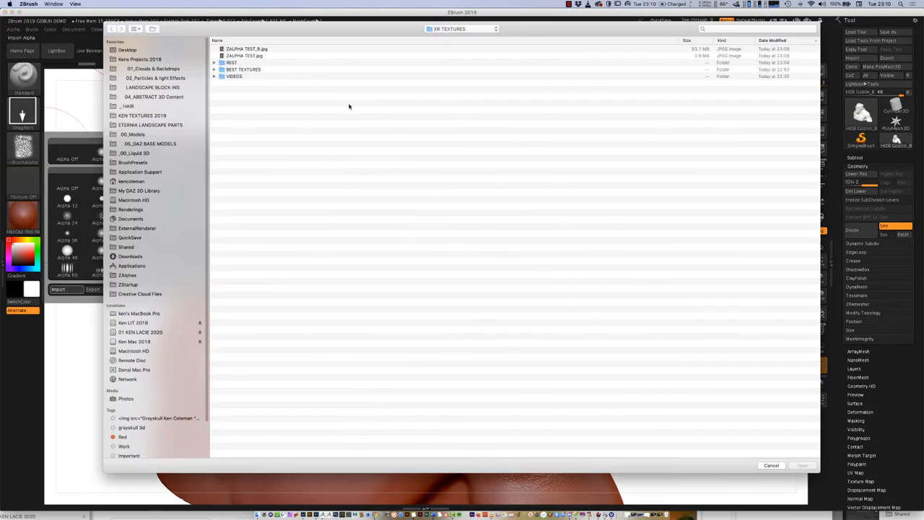
left_click(243, 49)
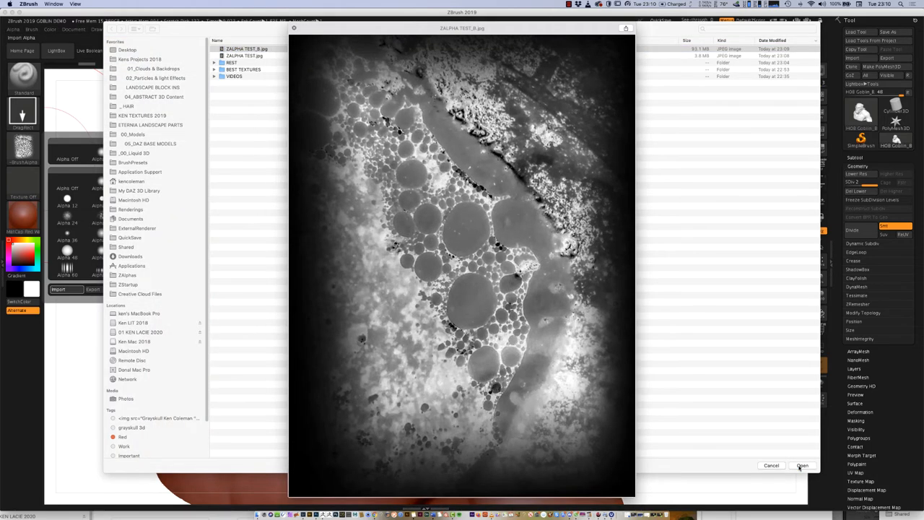
left_click(802, 465)
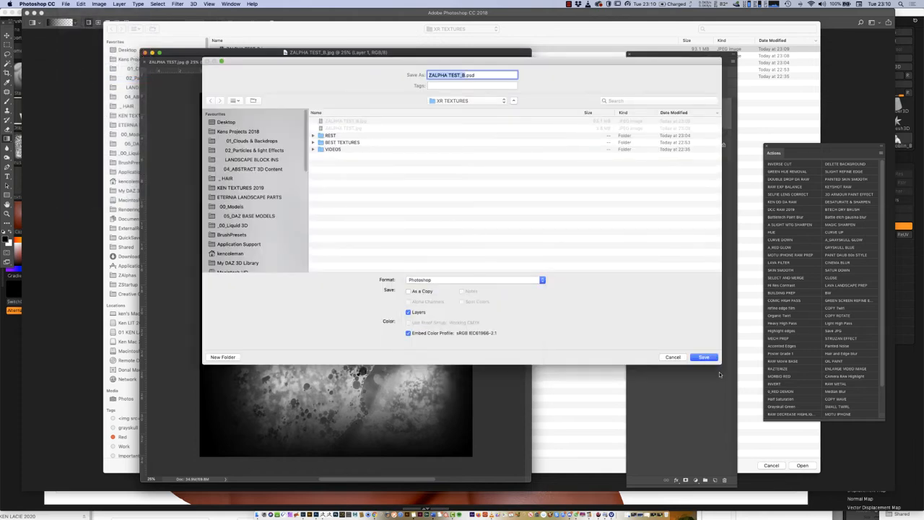
Re-save the edited ZALPHA TEST_B image and import it again as the alpha.
left_click(703, 356)
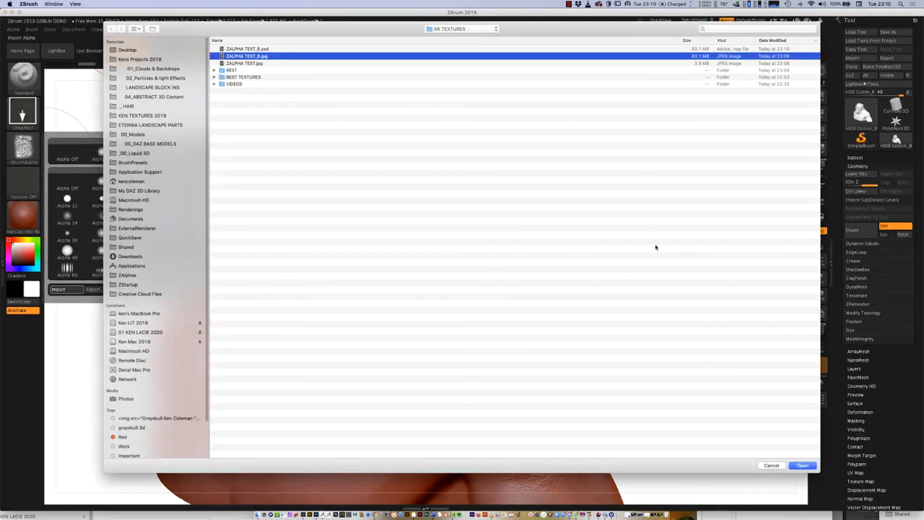
left_click(248, 49)
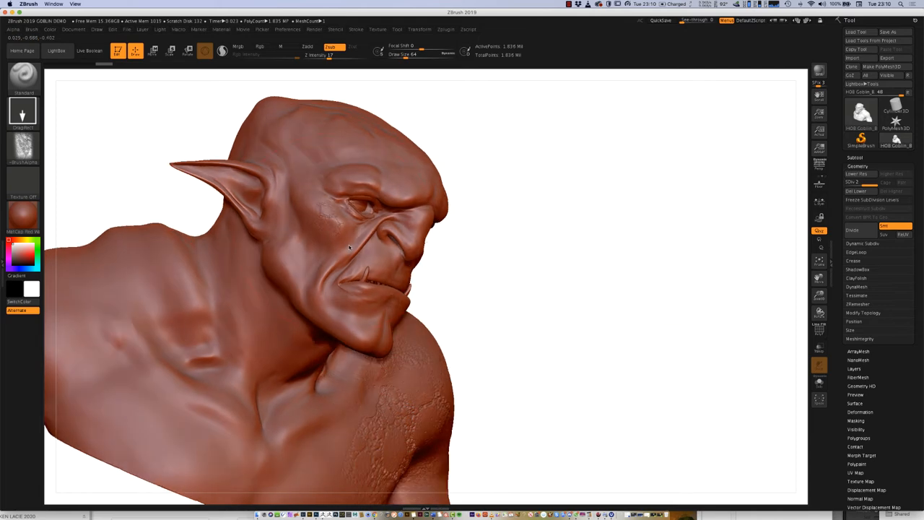
Orbit the bust to inspect the stamped skin detail, then start a texture import.
left_click_drag(346, 246, 459, 248)
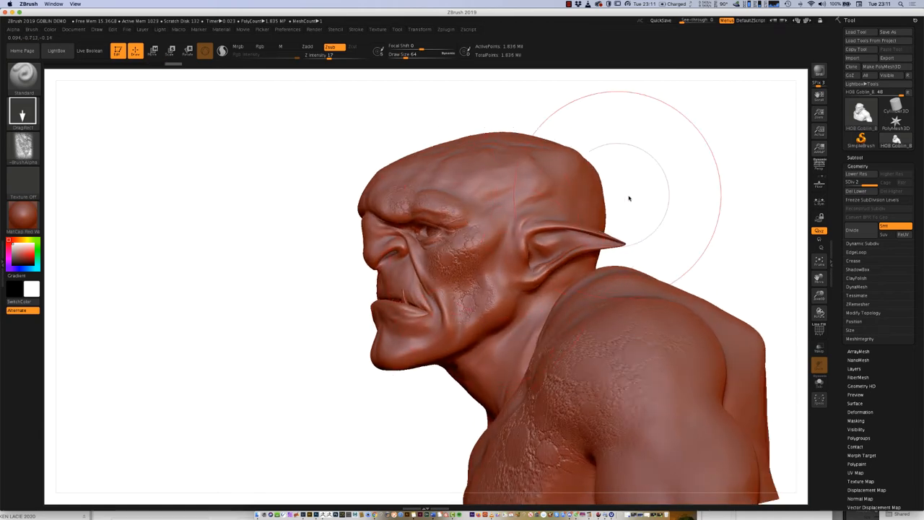
left_click_drag(628, 199, 593, 221)
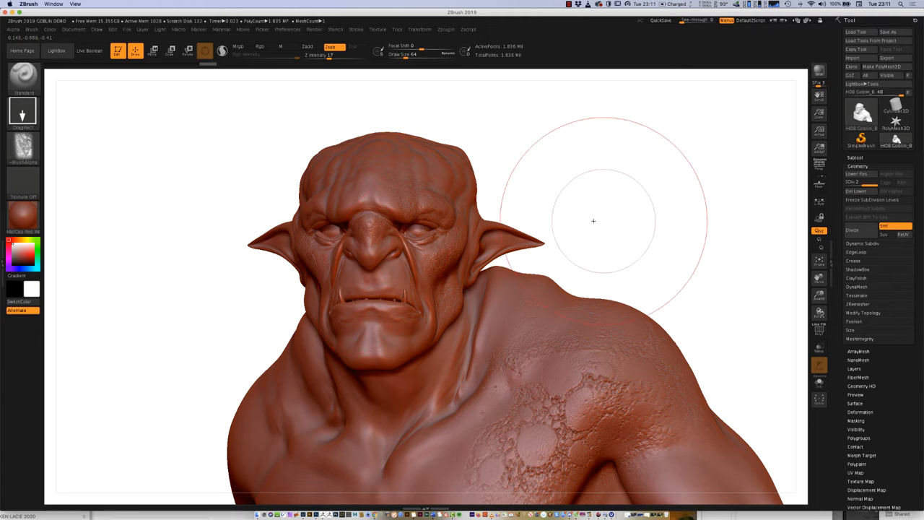
left_click_drag(593, 221, 660, 195)
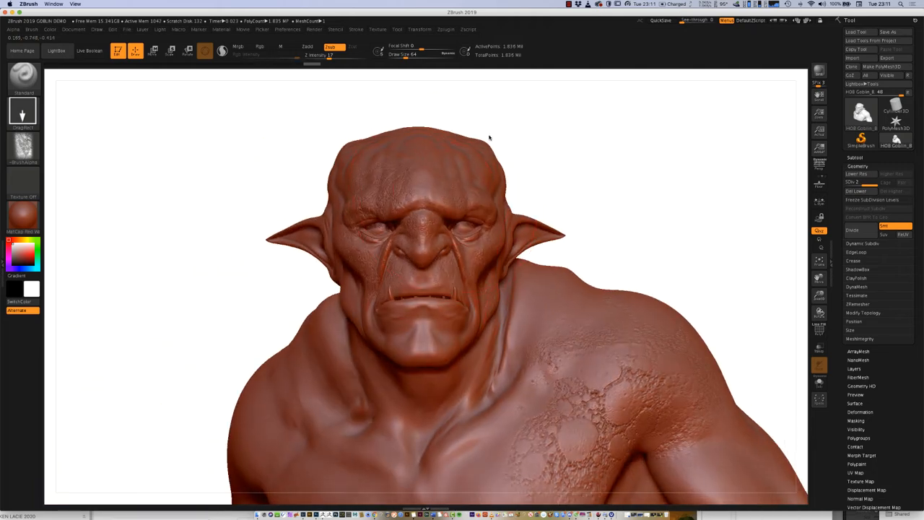
left_click_drag(489, 138, 638, 267)
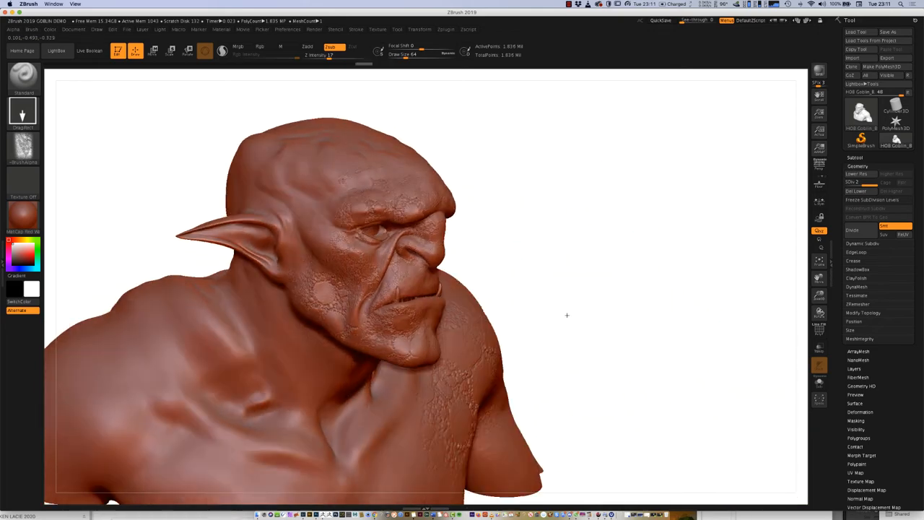
left_click_drag(566, 315, 386, 330)
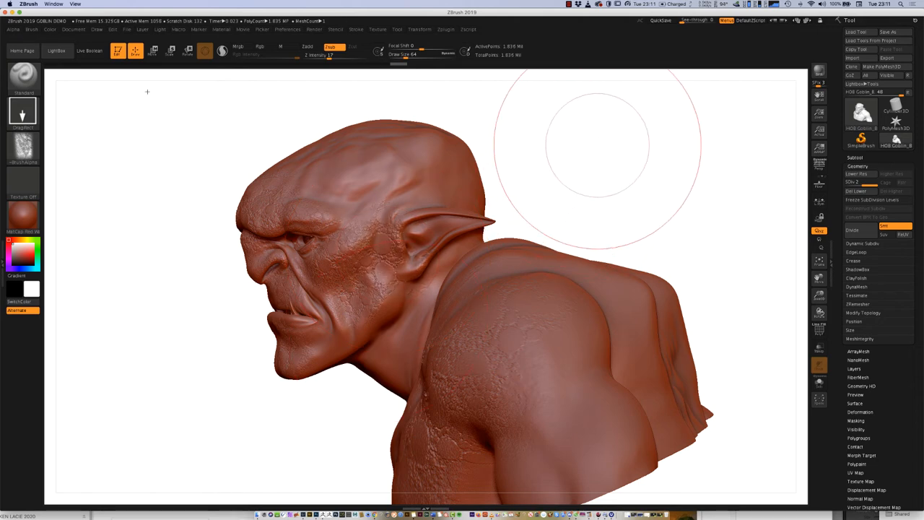
left_click(23, 147)
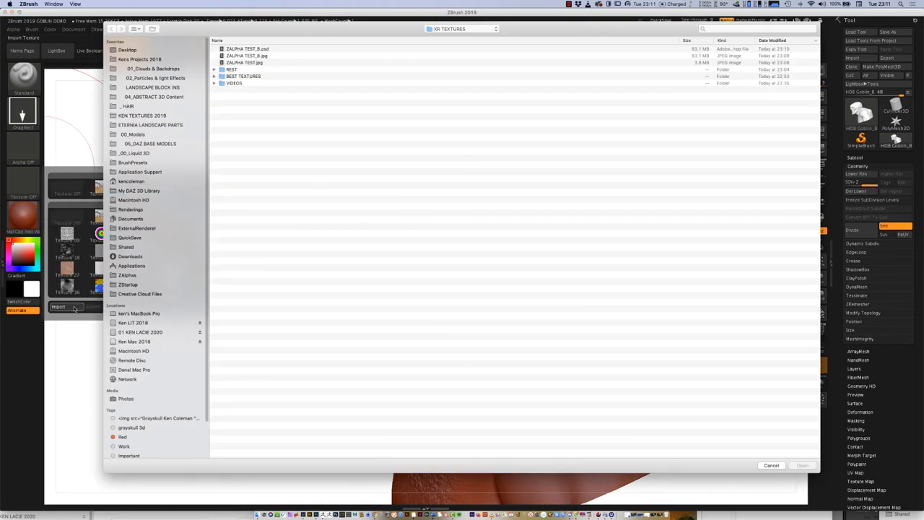
Browse into the BEST TEXTURES folder and change how the photo files are listed.
left_click(242, 75)
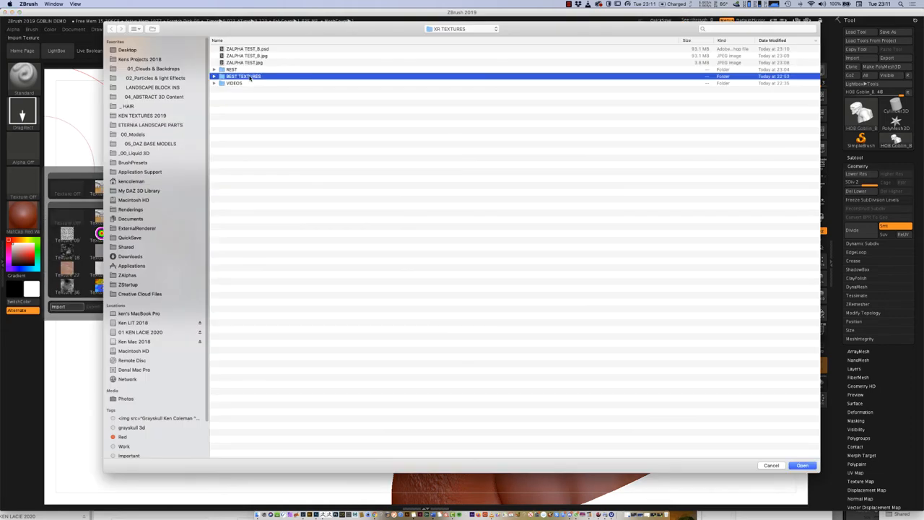
double_click(245, 75)
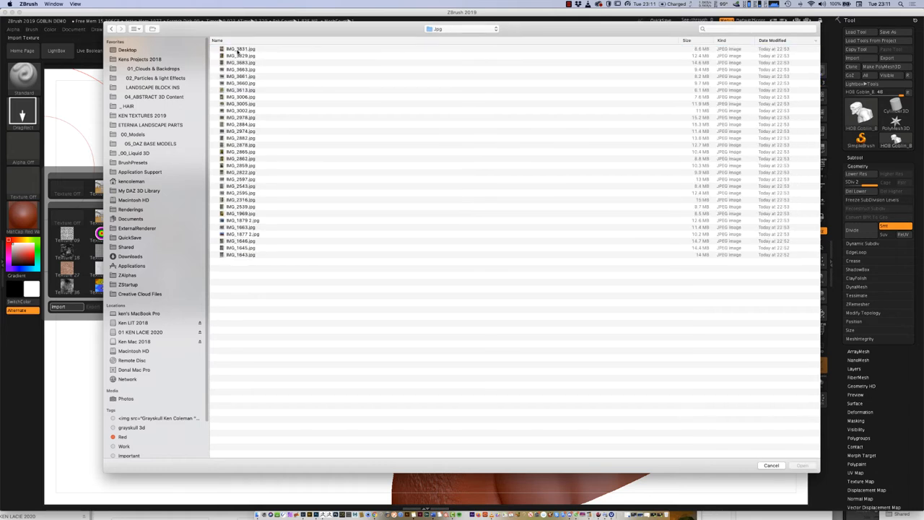
left_click(136, 29)
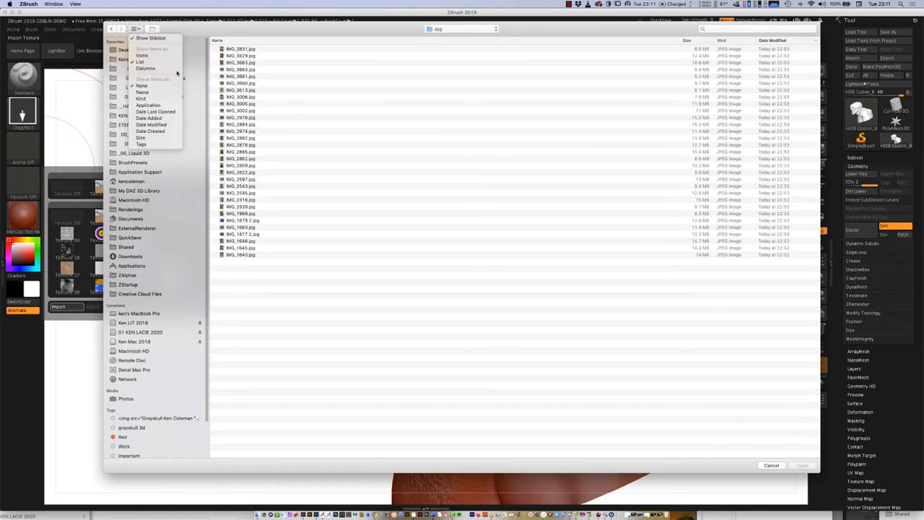
mouse_move(142, 53)
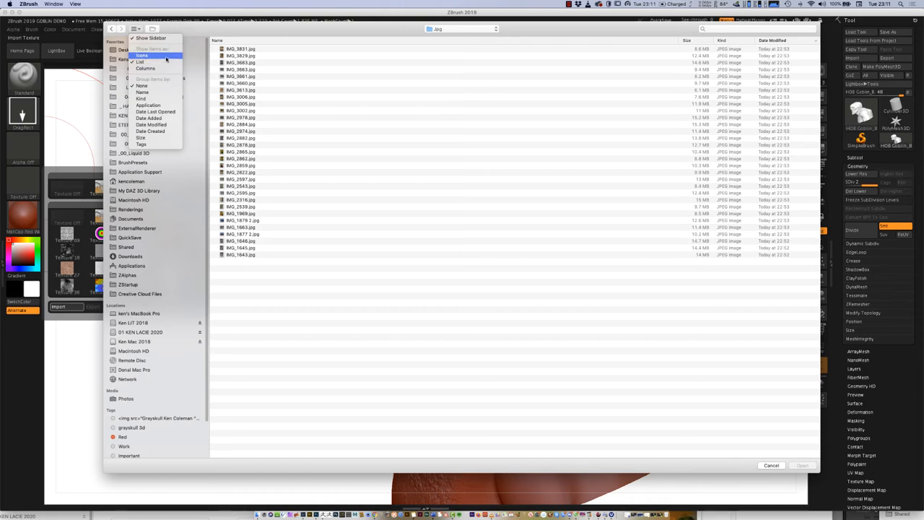
left_click(147, 54)
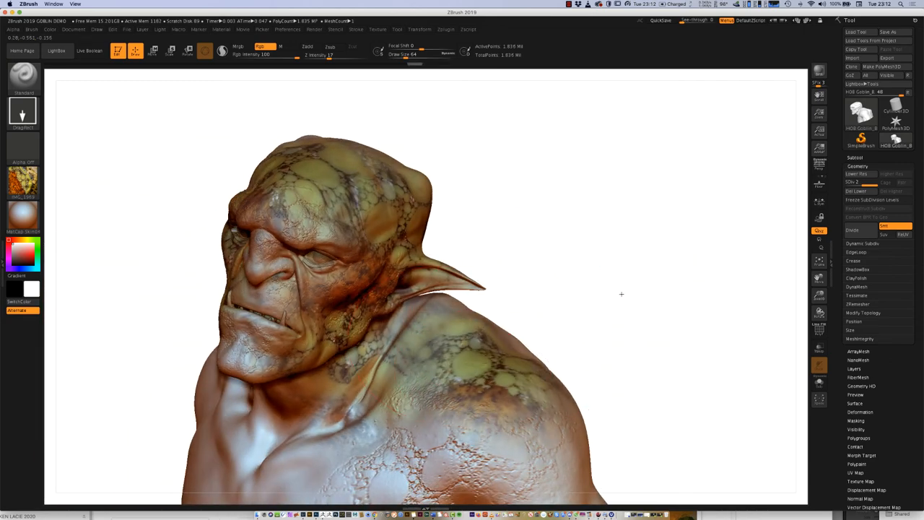
Turn the bust to profile and continue painting reddish-brown texture onto the face.
left_click_drag(621, 294, 644, 386)
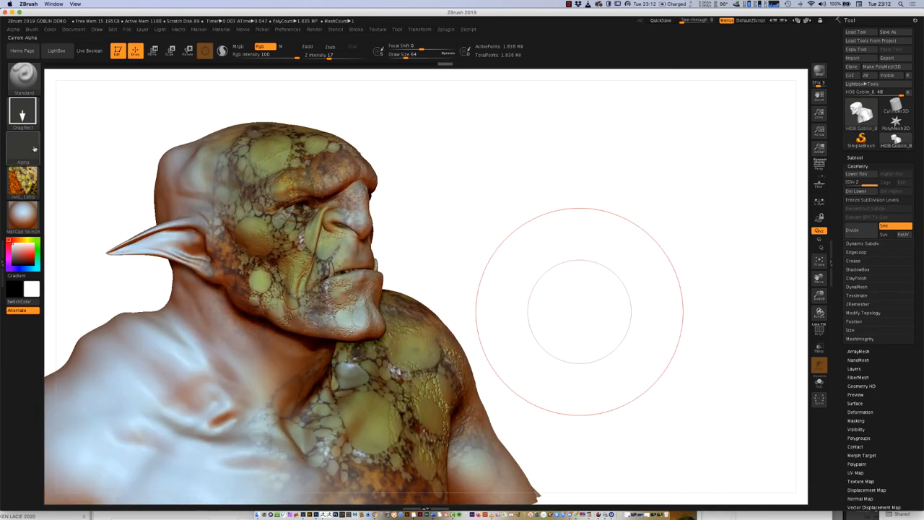
left_click(22, 162)
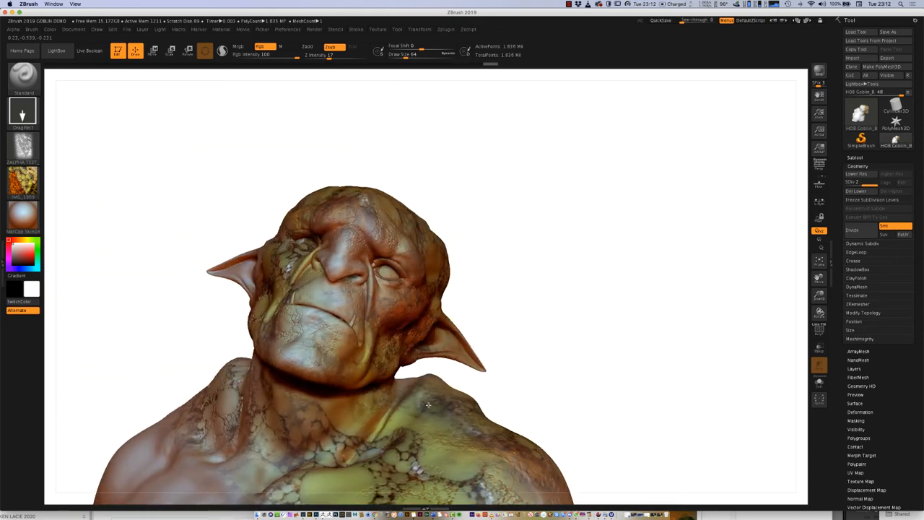
Spray the photo texture colour over the face, cheek and back of the head while orbiting.
left_click_drag(428, 405, 426, 296)
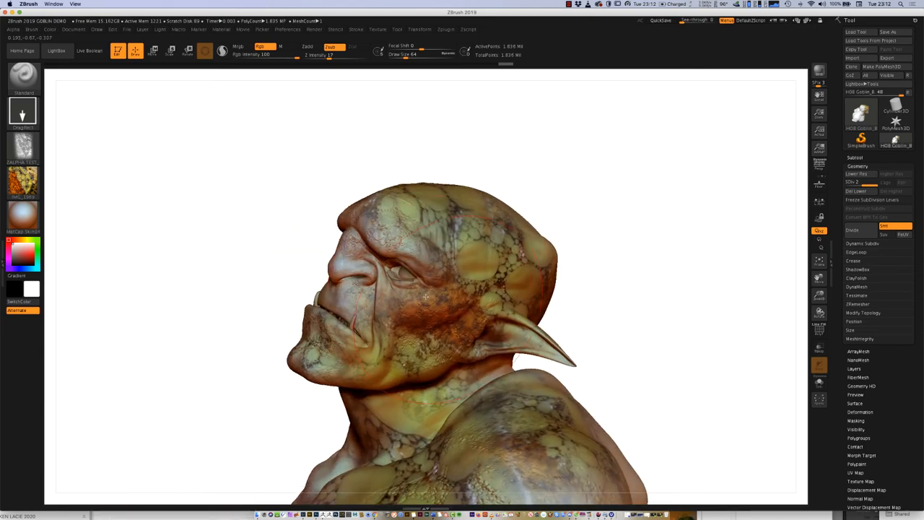
mouse_move(586, 295)
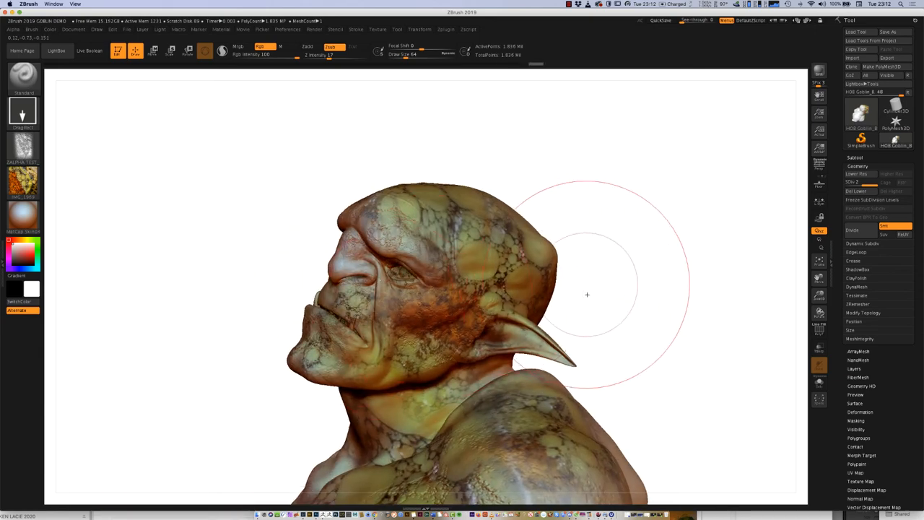
left_click_drag(587, 294, 556, 296)
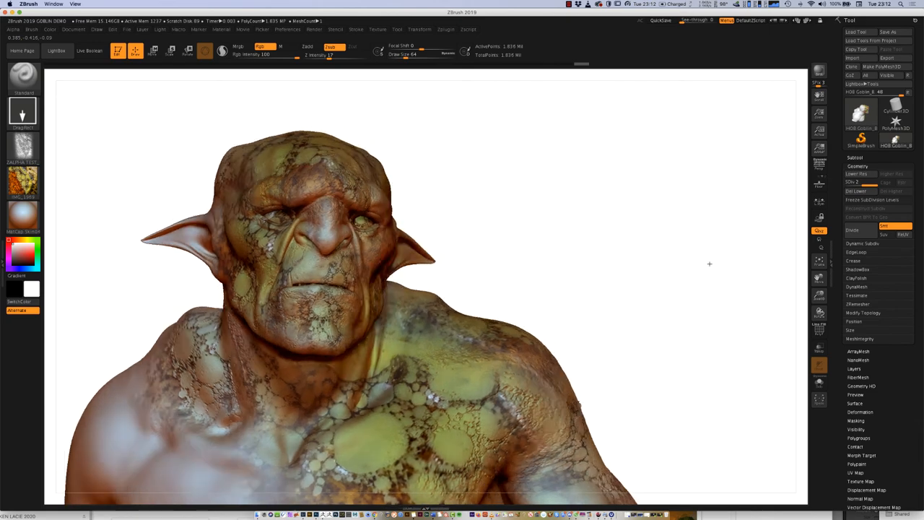
left_click_drag(708, 263, 684, 267)
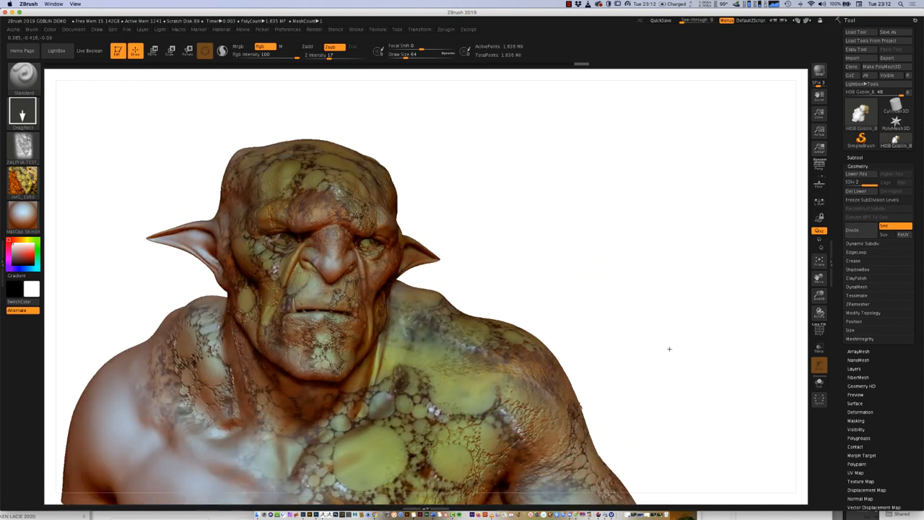
left_click_drag(670, 348, 655, 351)
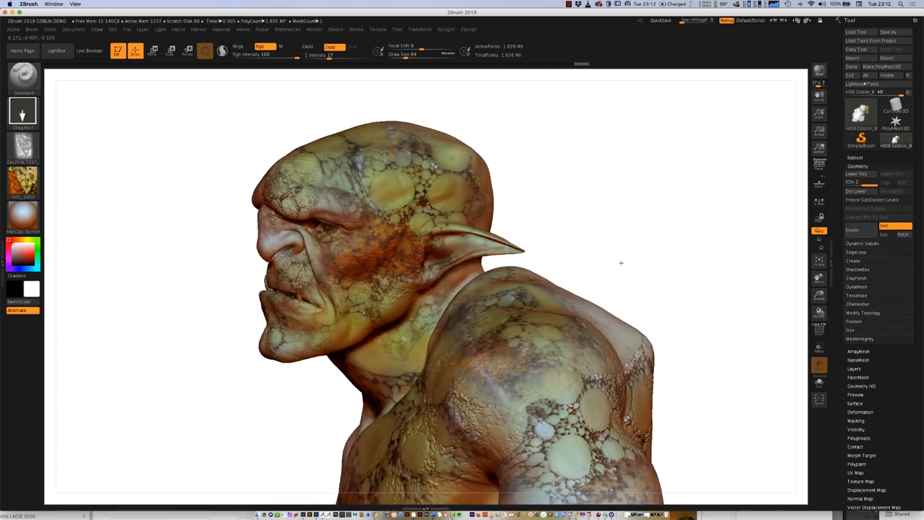
left_click_drag(621, 263, 684, 324)
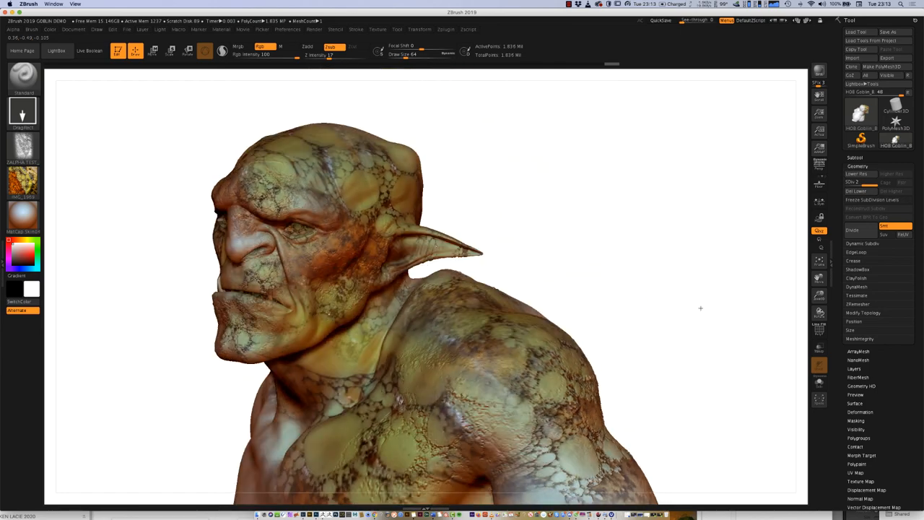
left_click_drag(700, 309, 549, 222)
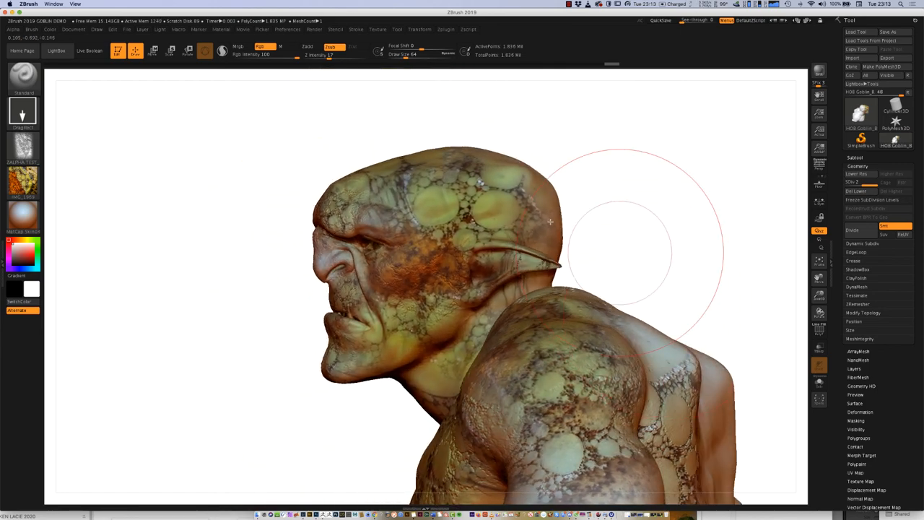
left_click_drag(549, 224, 622, 225)
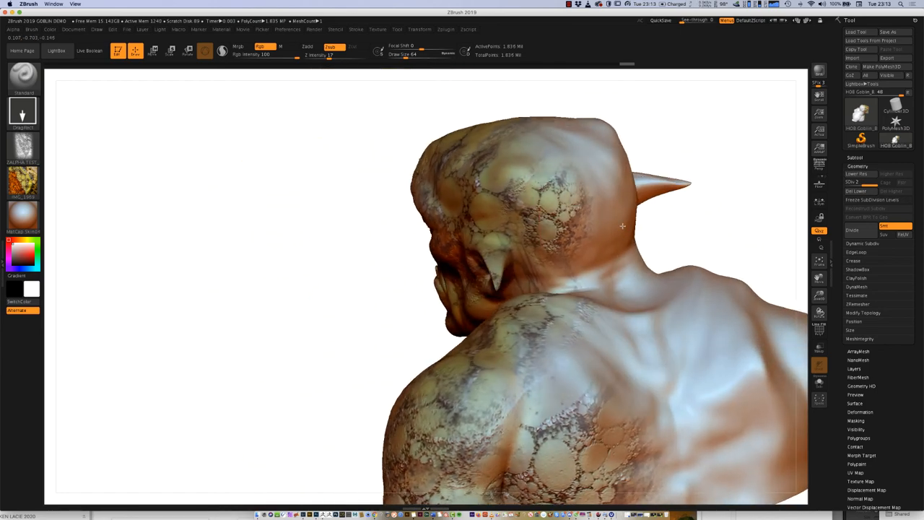
left_click_drag(623, 225, 737, 200)
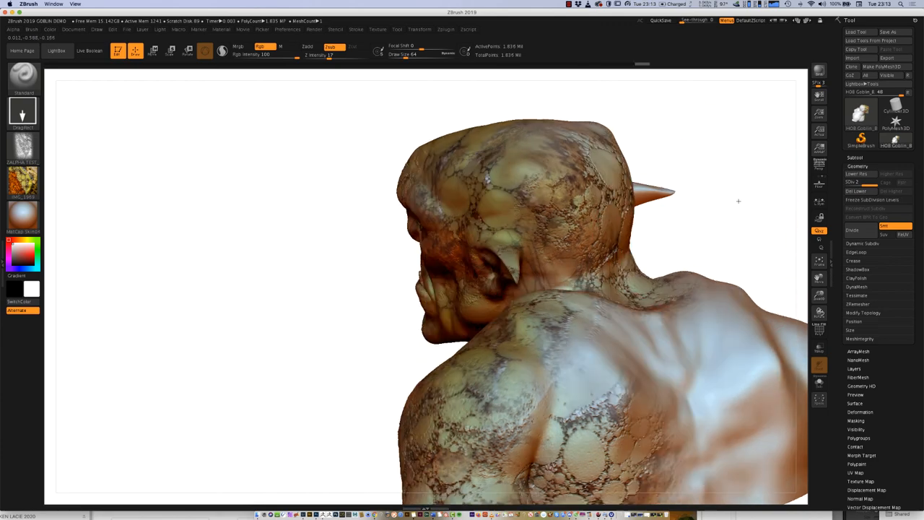